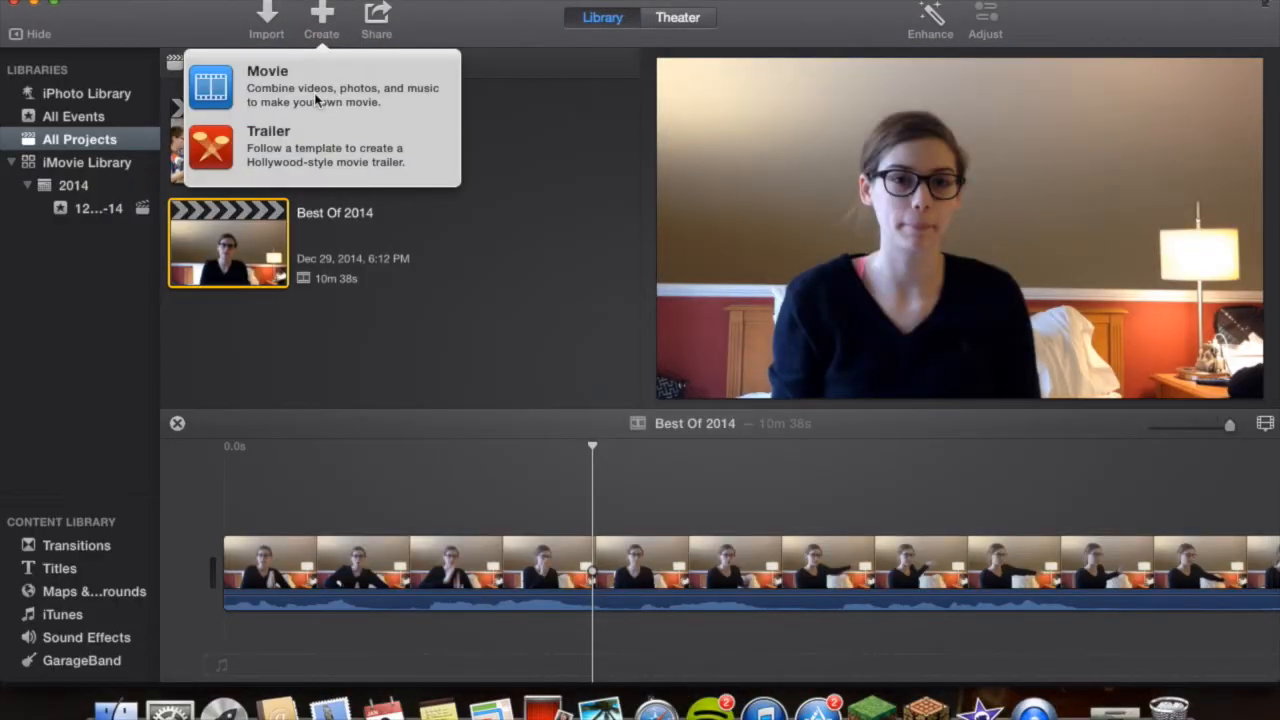
# Step: Create a new iMovie movie with No Theme and name it 'Q&A'
pyautogui.click(321, 17)
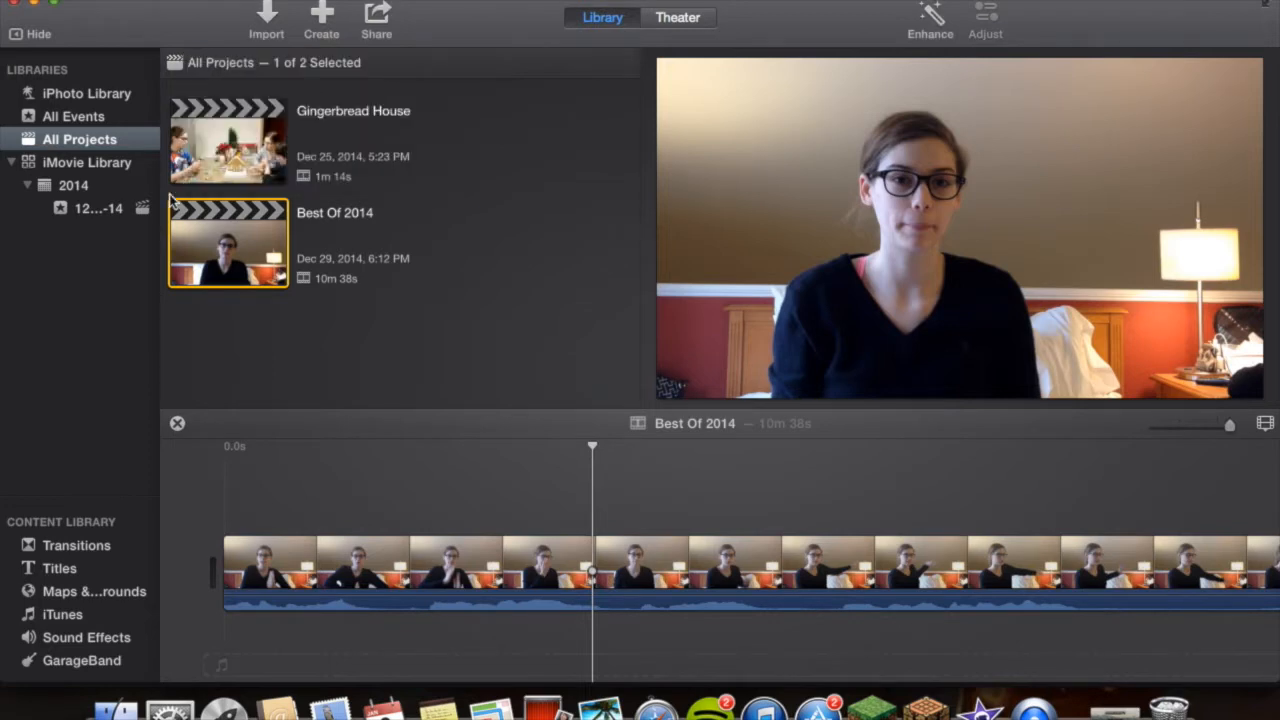
pyautogui.click(321, 17)
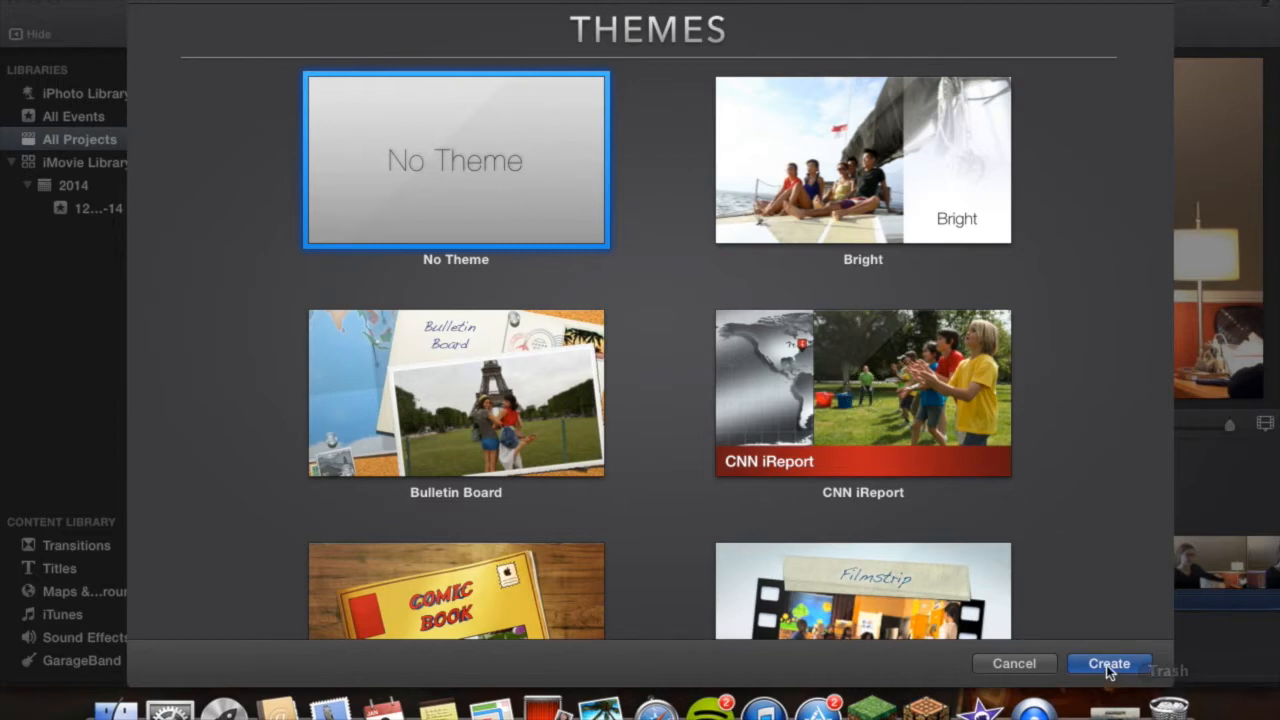
pyautogui.click(1109, 663)
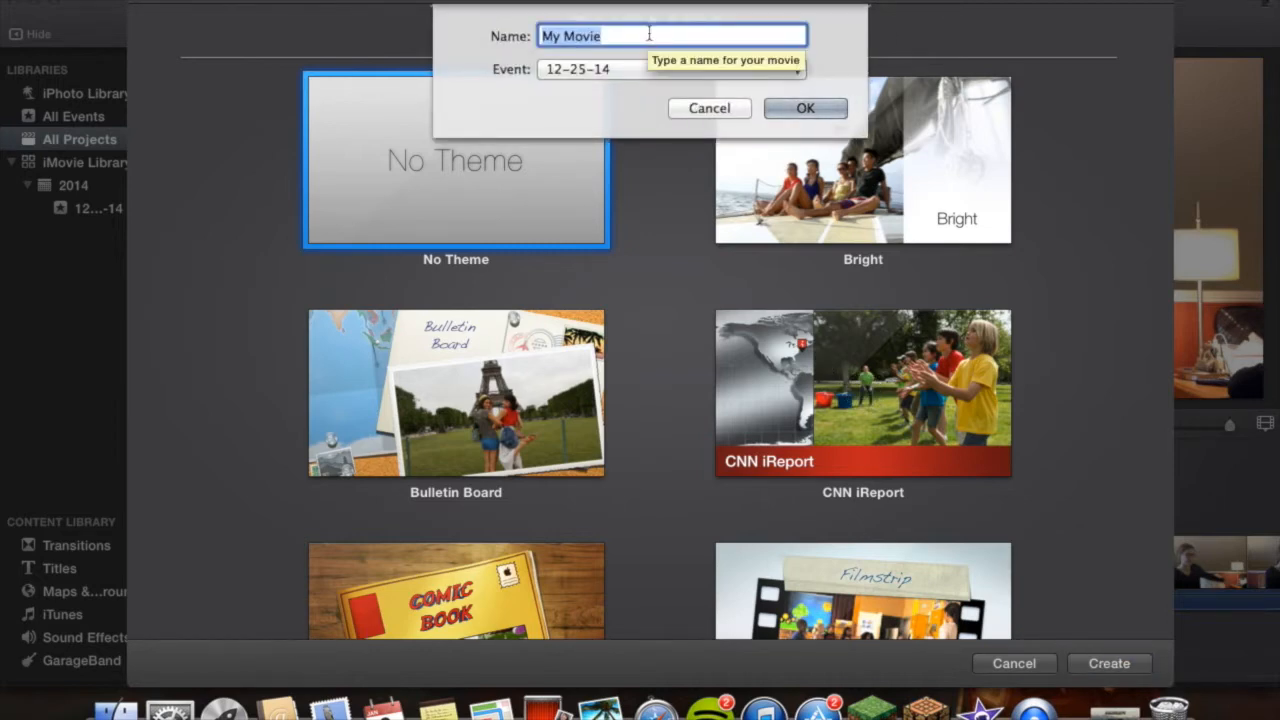
pyautogui.write('Q&')
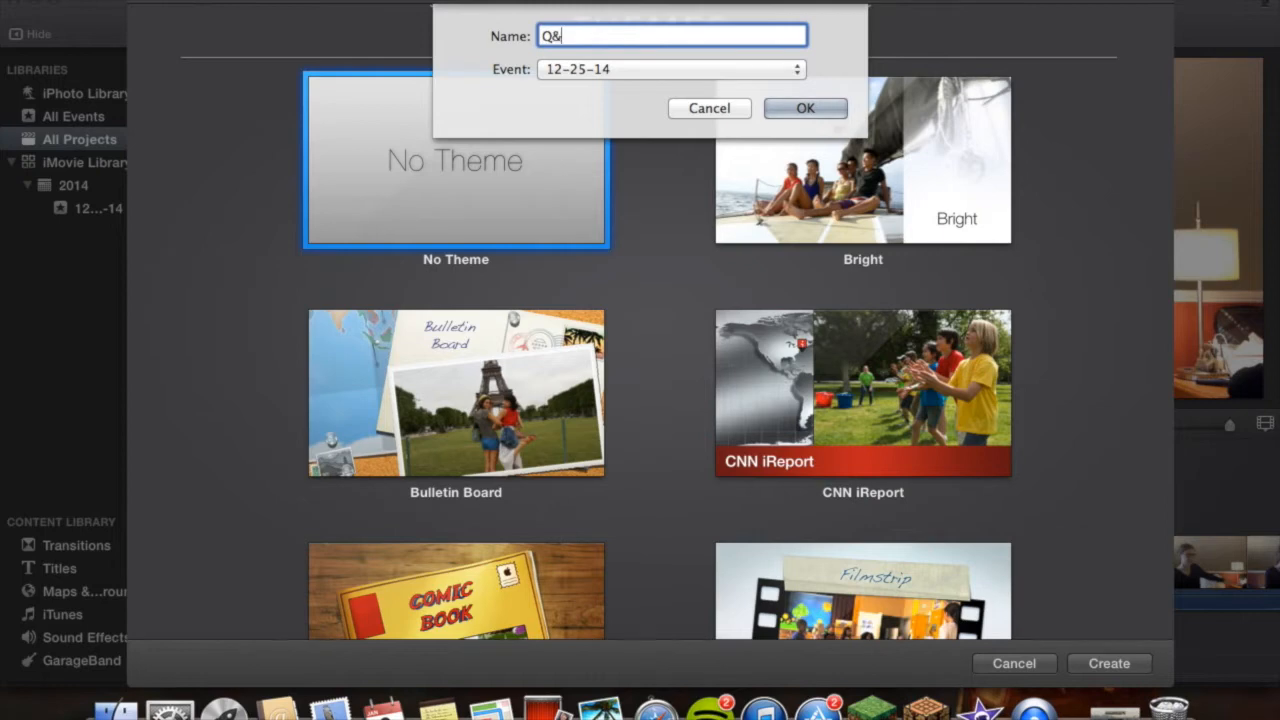
pyautogui.write('A')
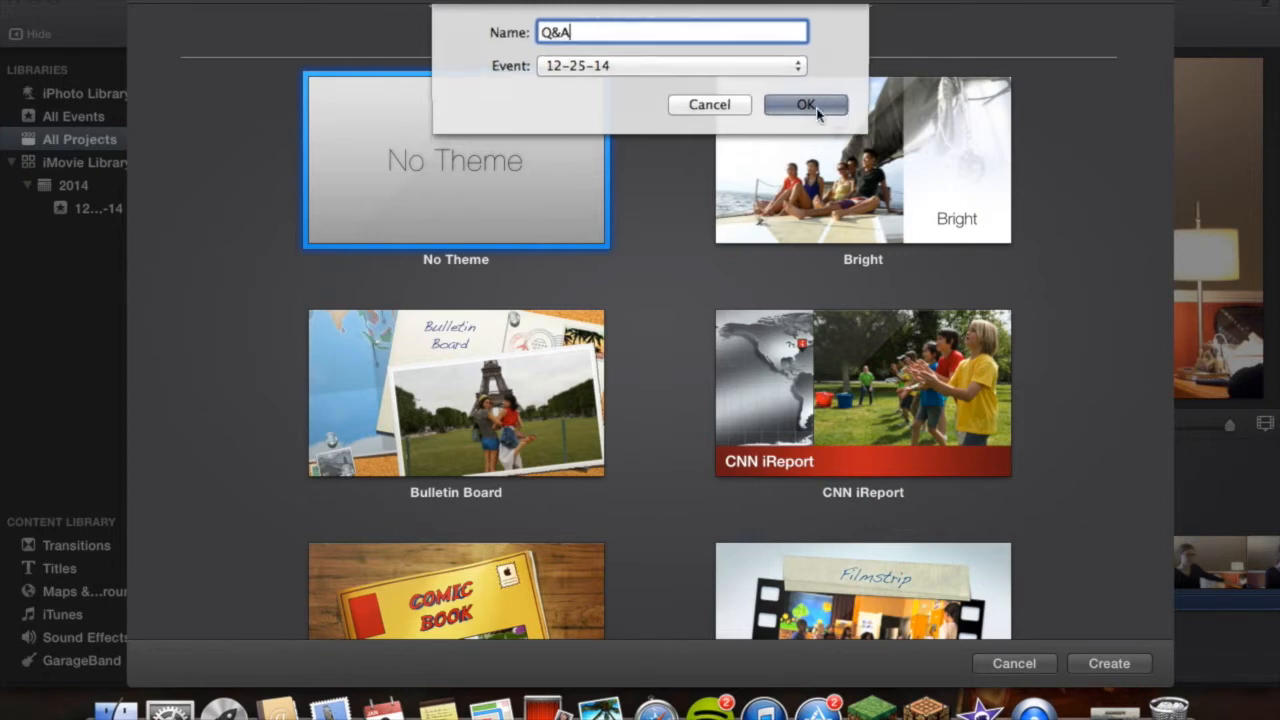
pyautogui.click(806, 104)
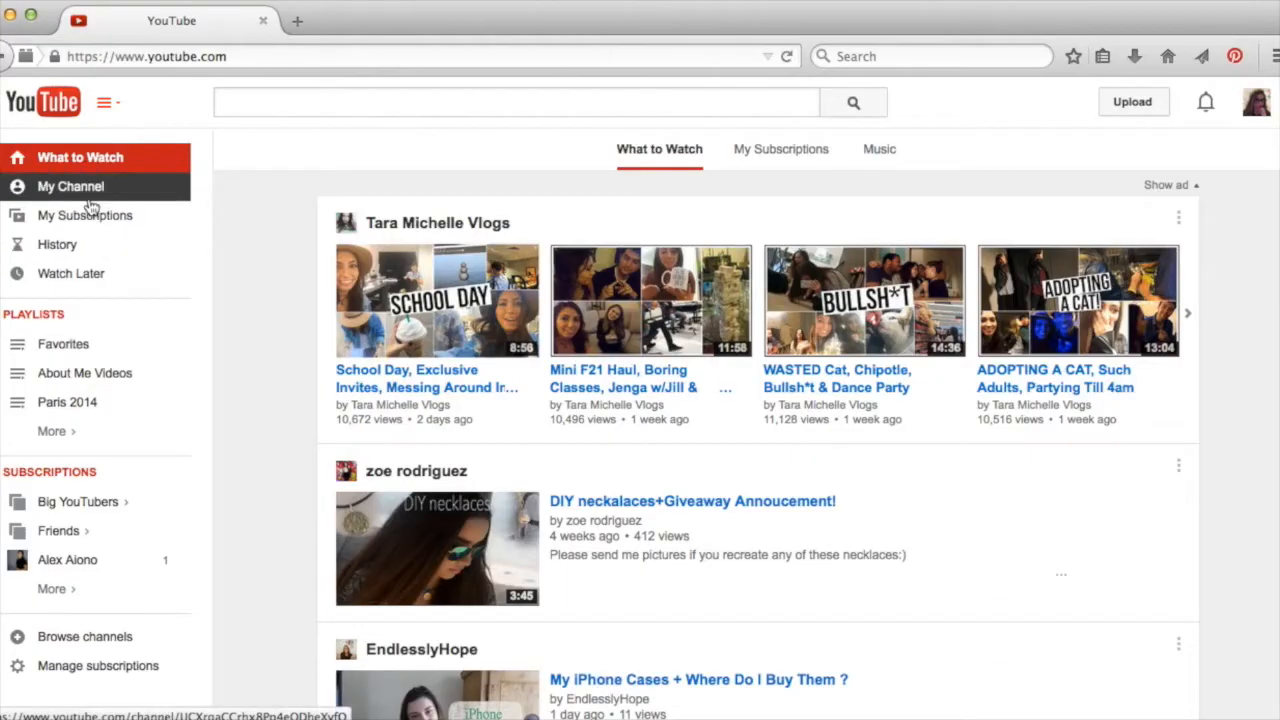
# Step: Go from My Channel through Video Manager to YouTube's Audio Library
pyautogui.click(70, 186)
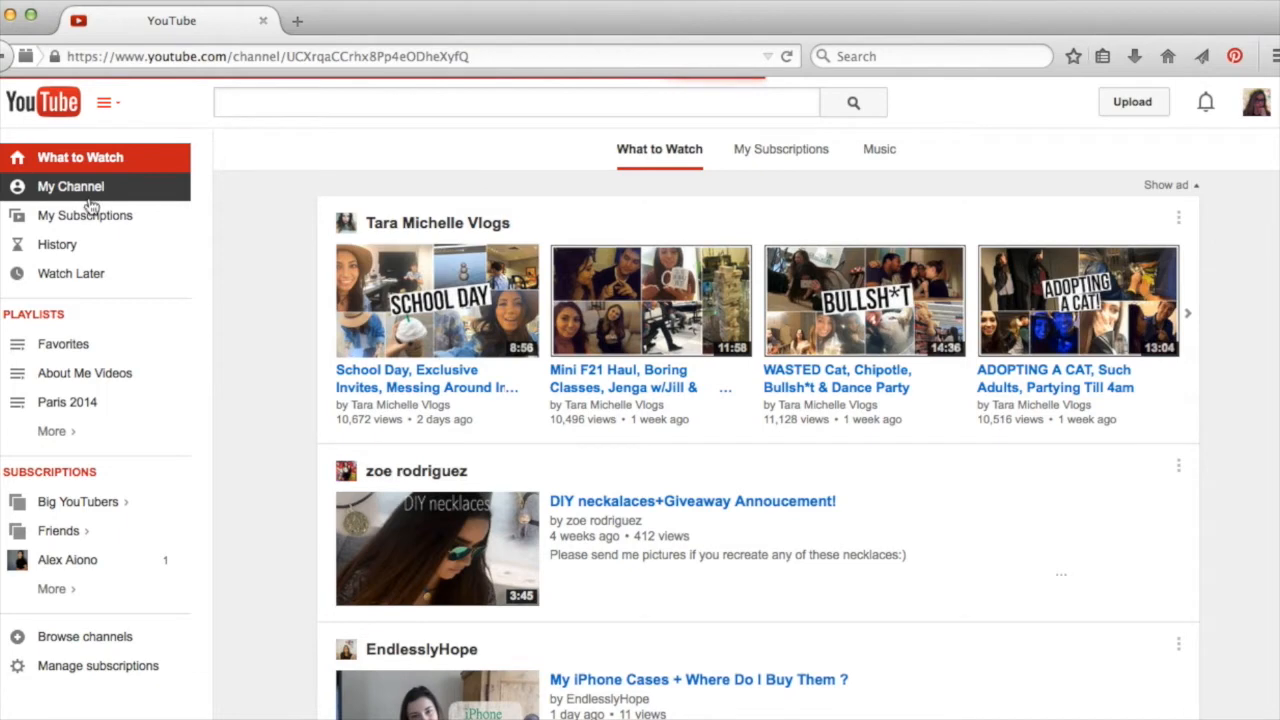
pyautogui.click(70, 186)
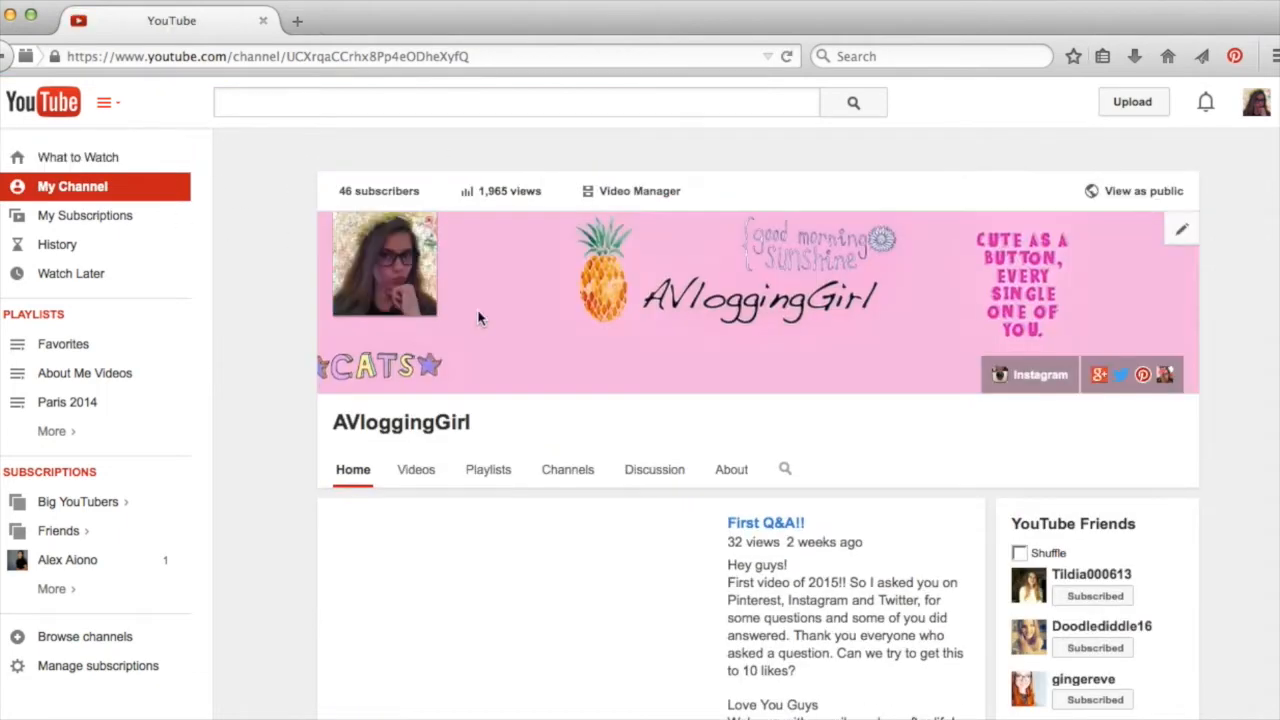
pyautogui.click(638, 191)
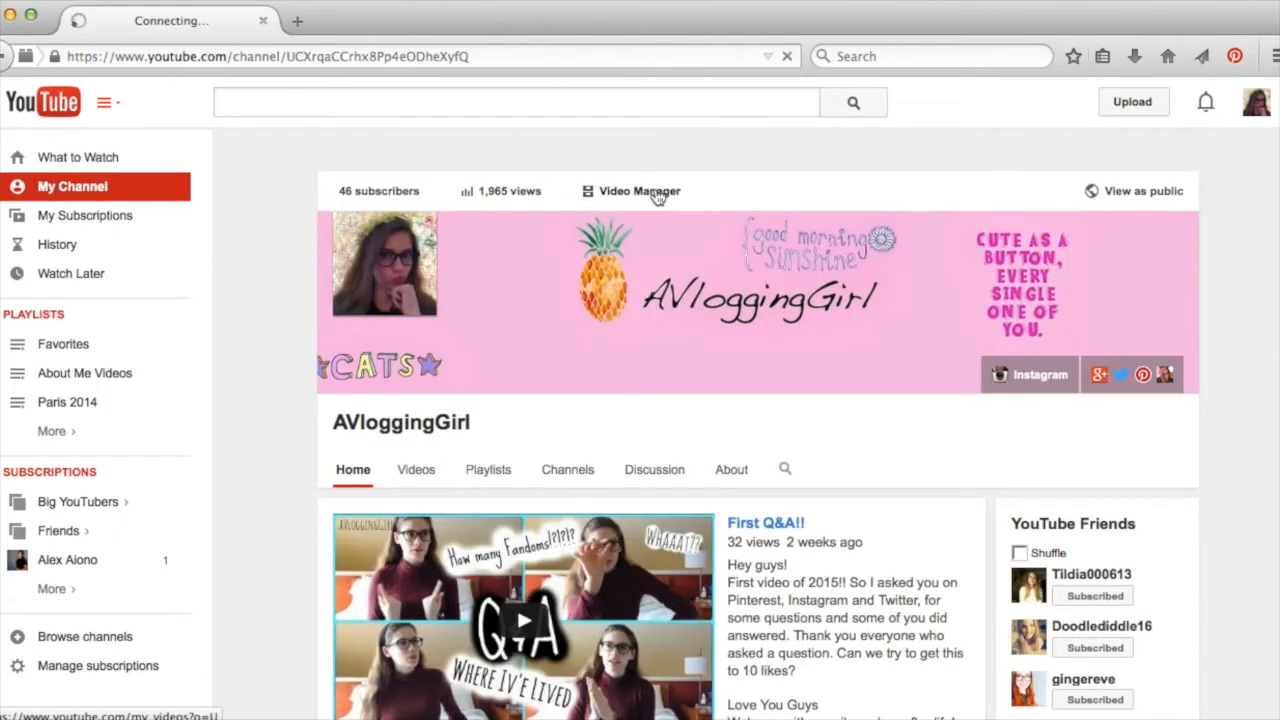
pyautogui.click(639, 191)
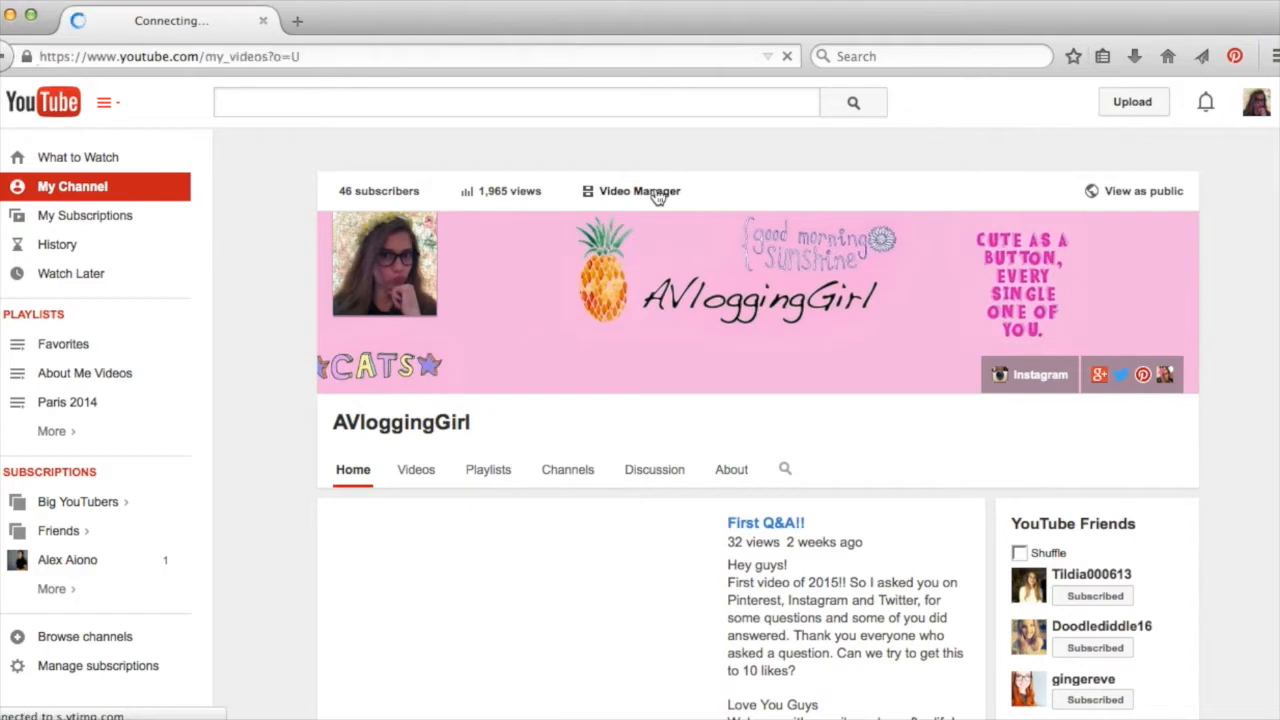
pyautogui.click(639, 191)
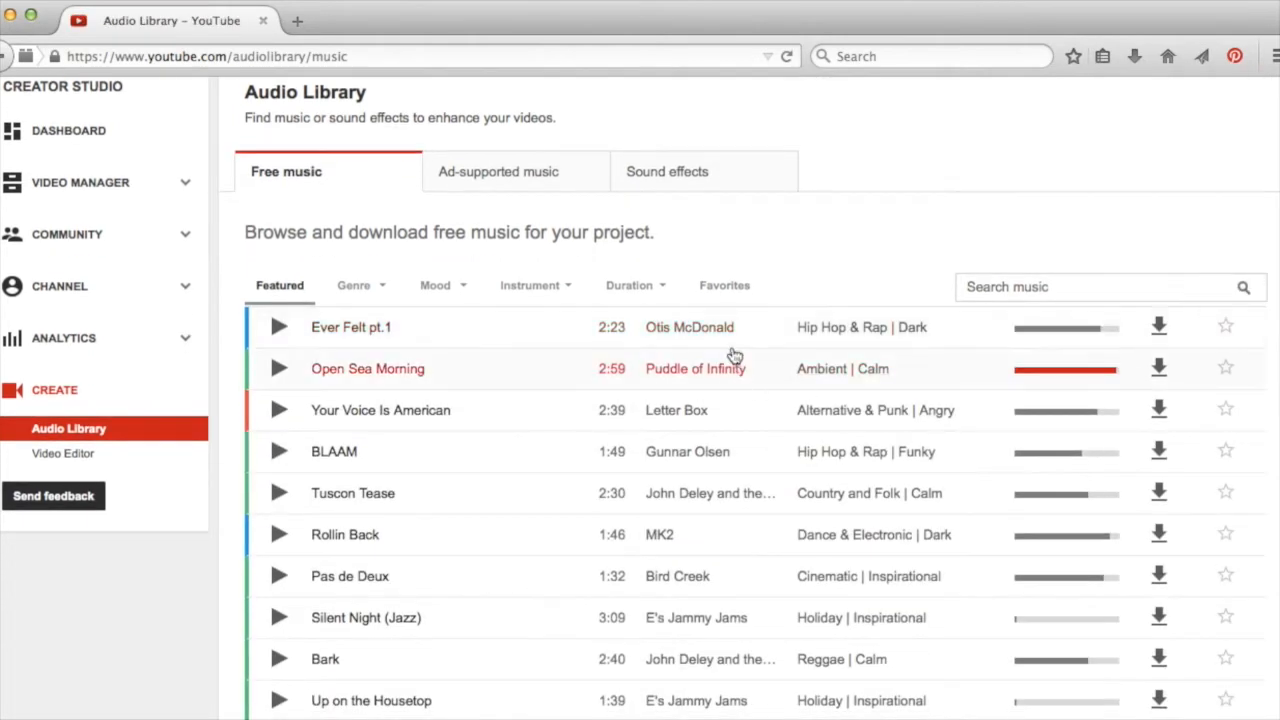
# Step: Scroll down through the Audio Library's free music tracks
pyautogui.scroll(-3)
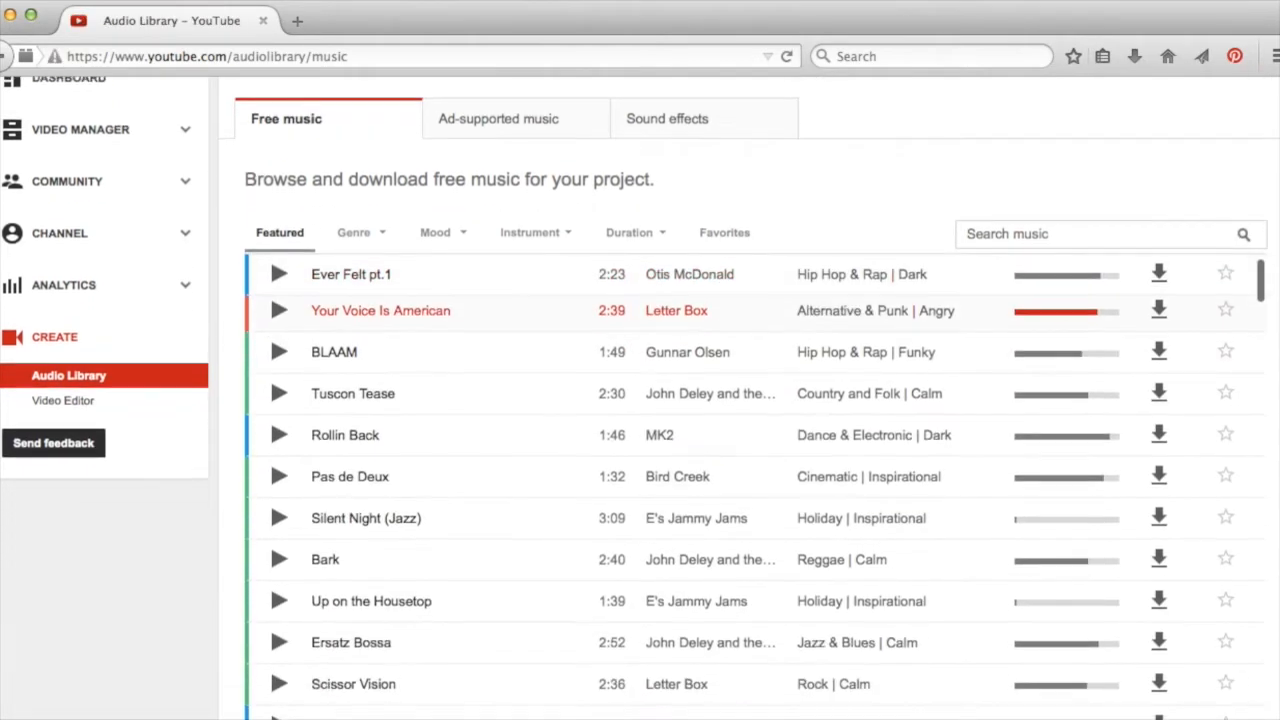
pyautogui.scroll(-3)
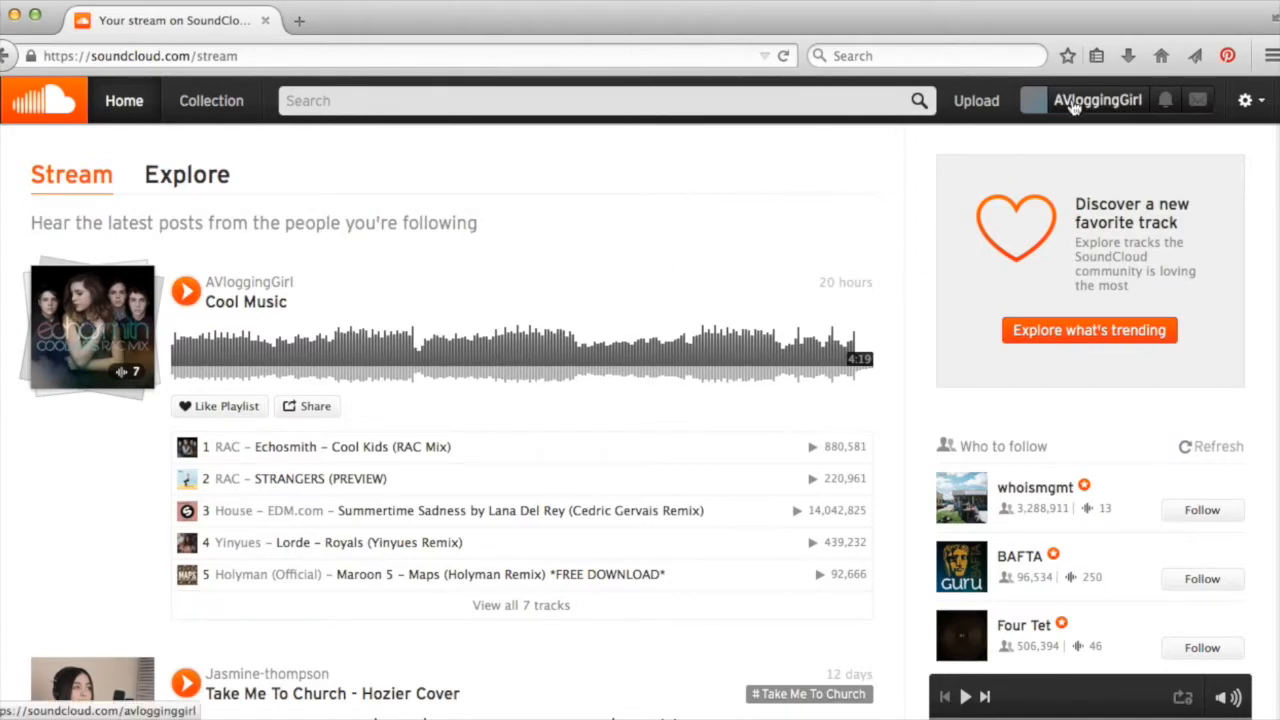
# Step: Play and open the Cool Music playlist from the SoundCloud profile's Playlists
pyautogui.click(1096, 100)
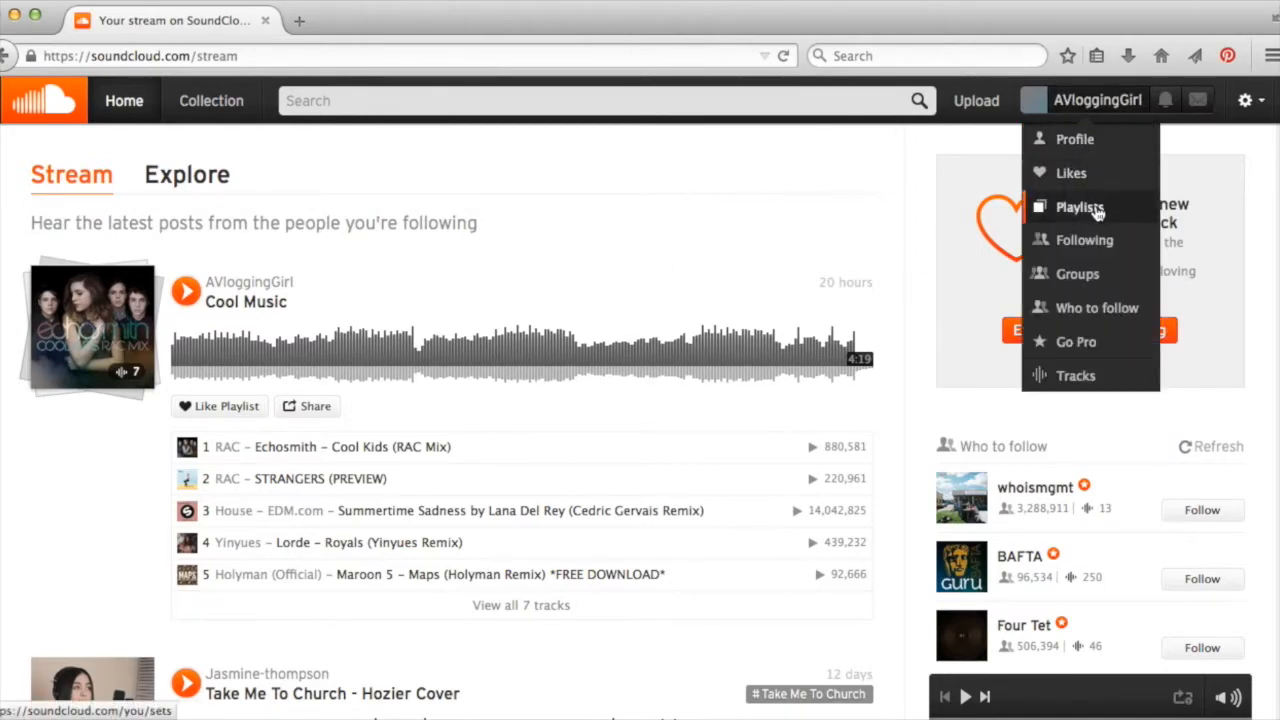
pyautogui.click(1080, 207)
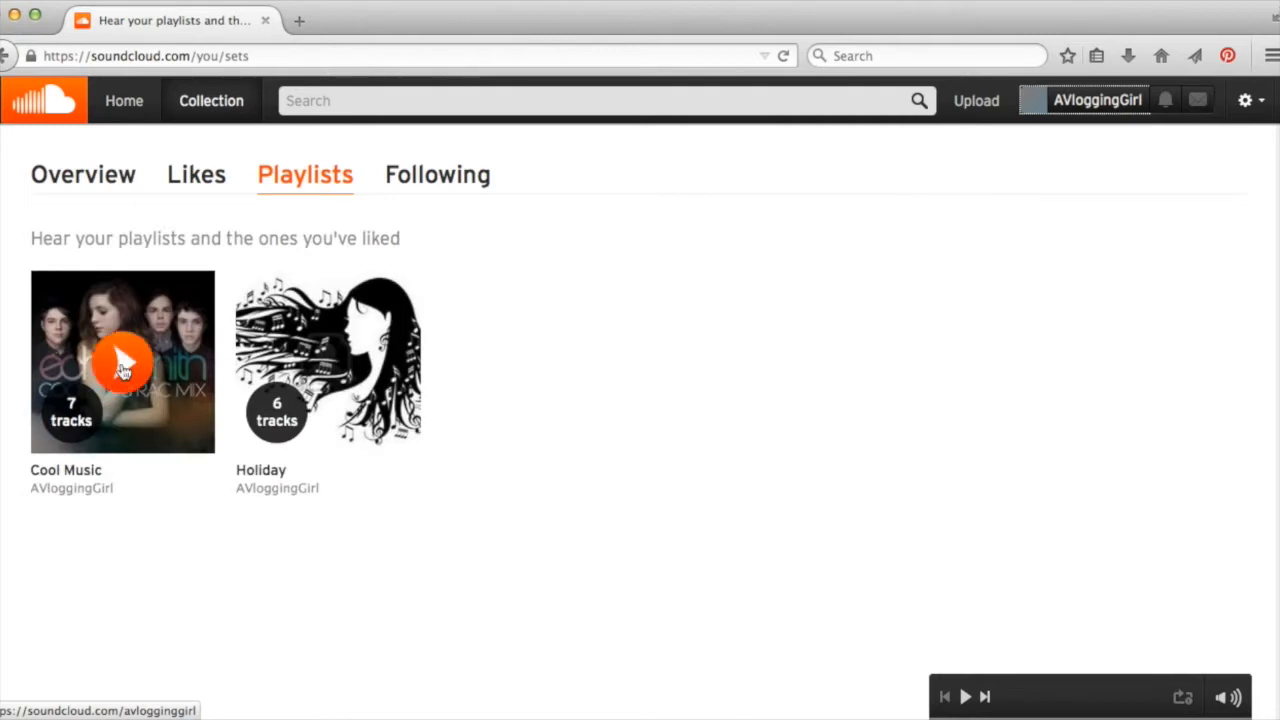
pyautogui.click(122, 362)
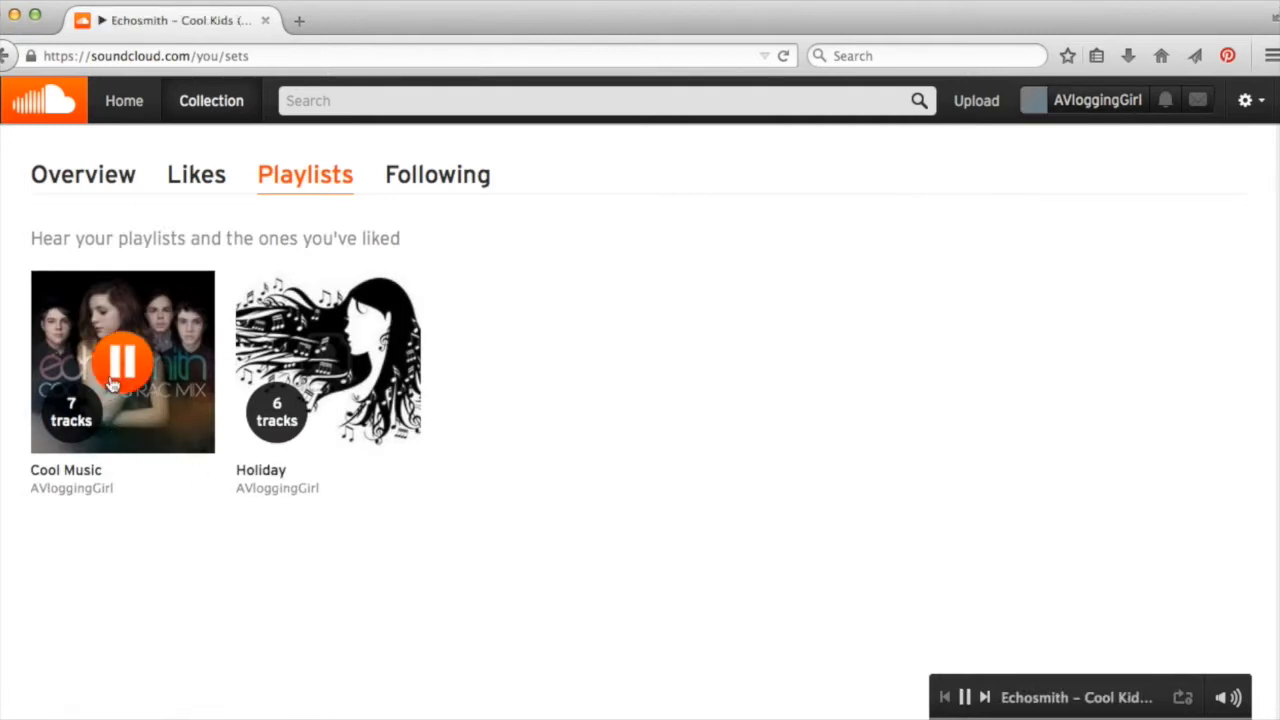
pyautogui.click(66, 470)
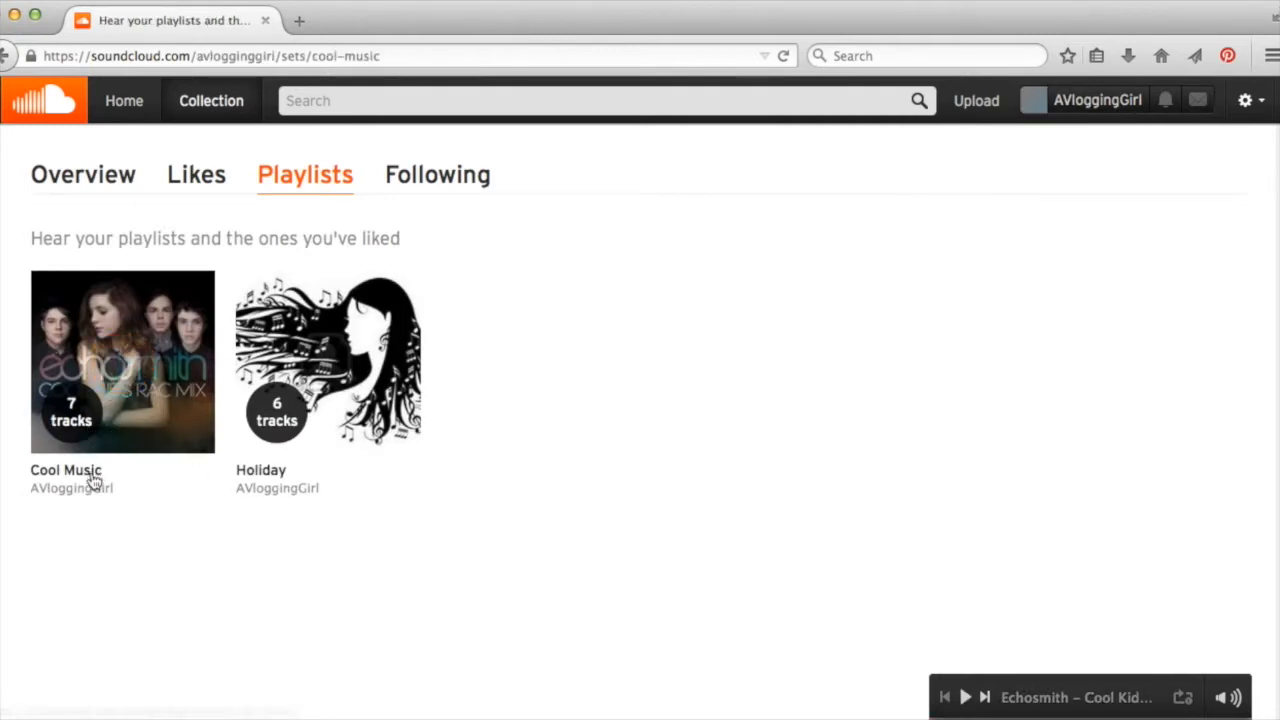
pyautogui.click(122, 362)
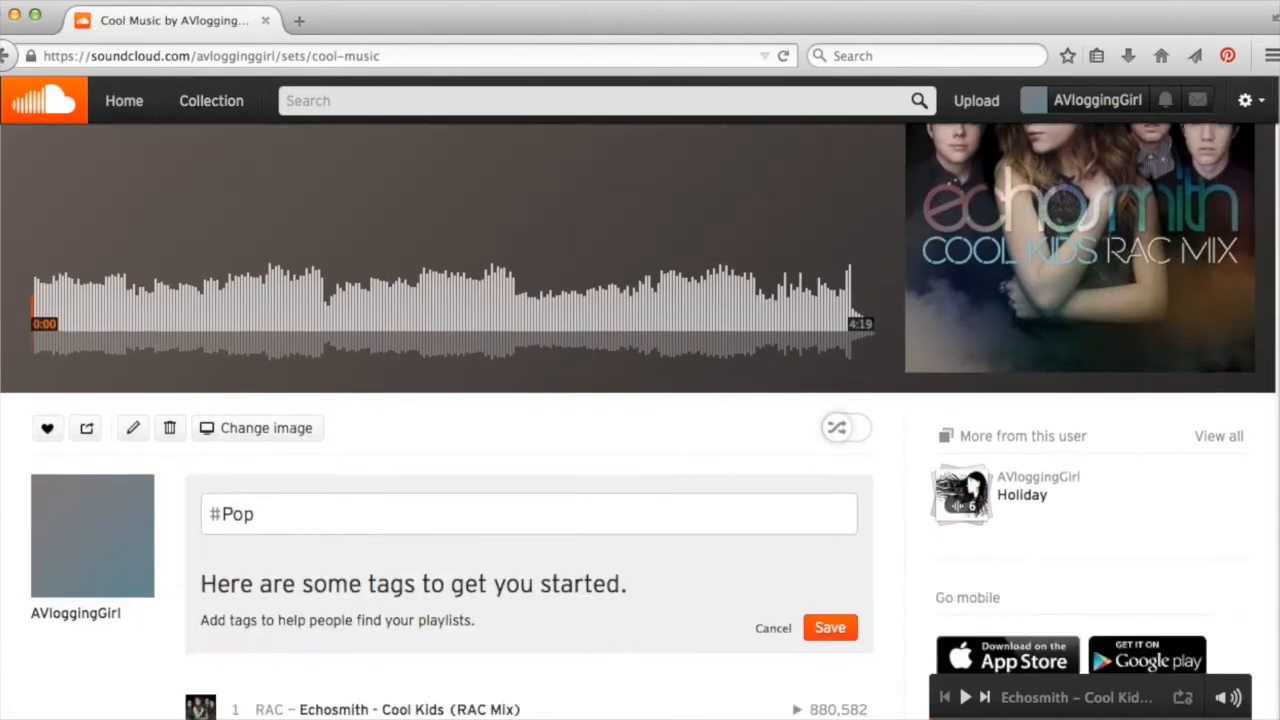
# Step: Search SoundCloud for 'pop', then switch back to iMovie
pyautogui.scroll(-3)
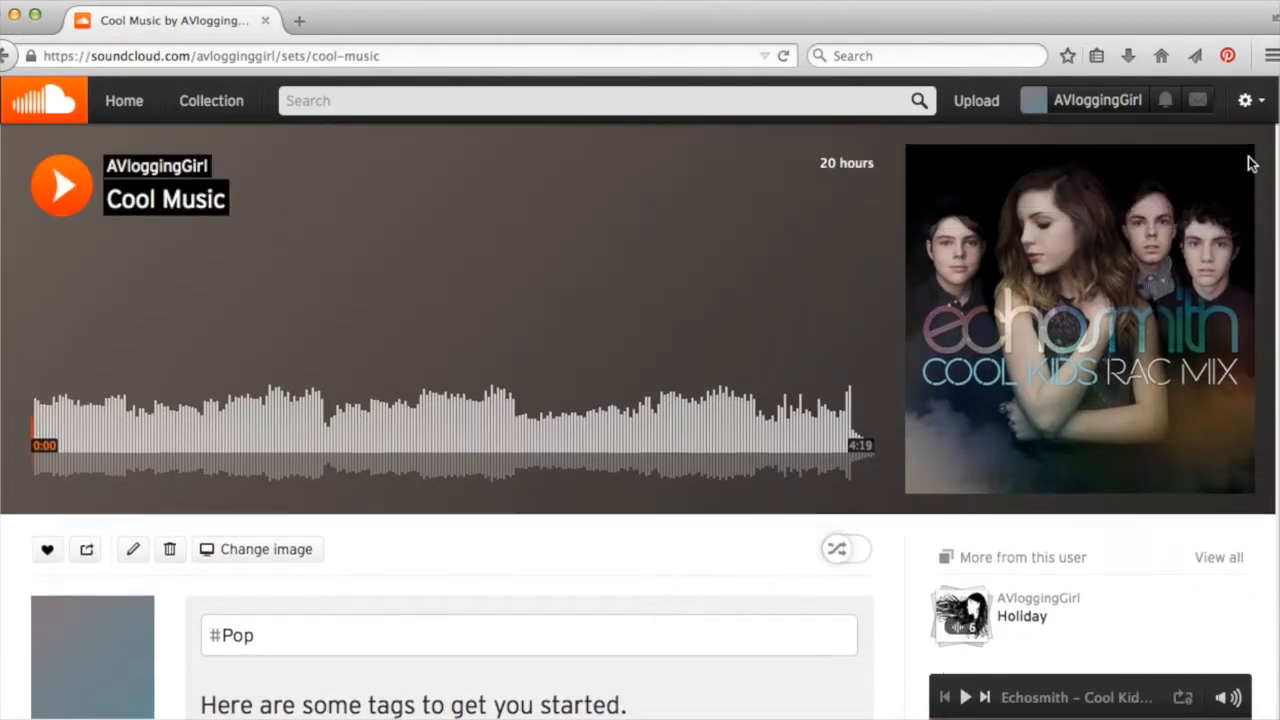
pyautogui.write('pop')
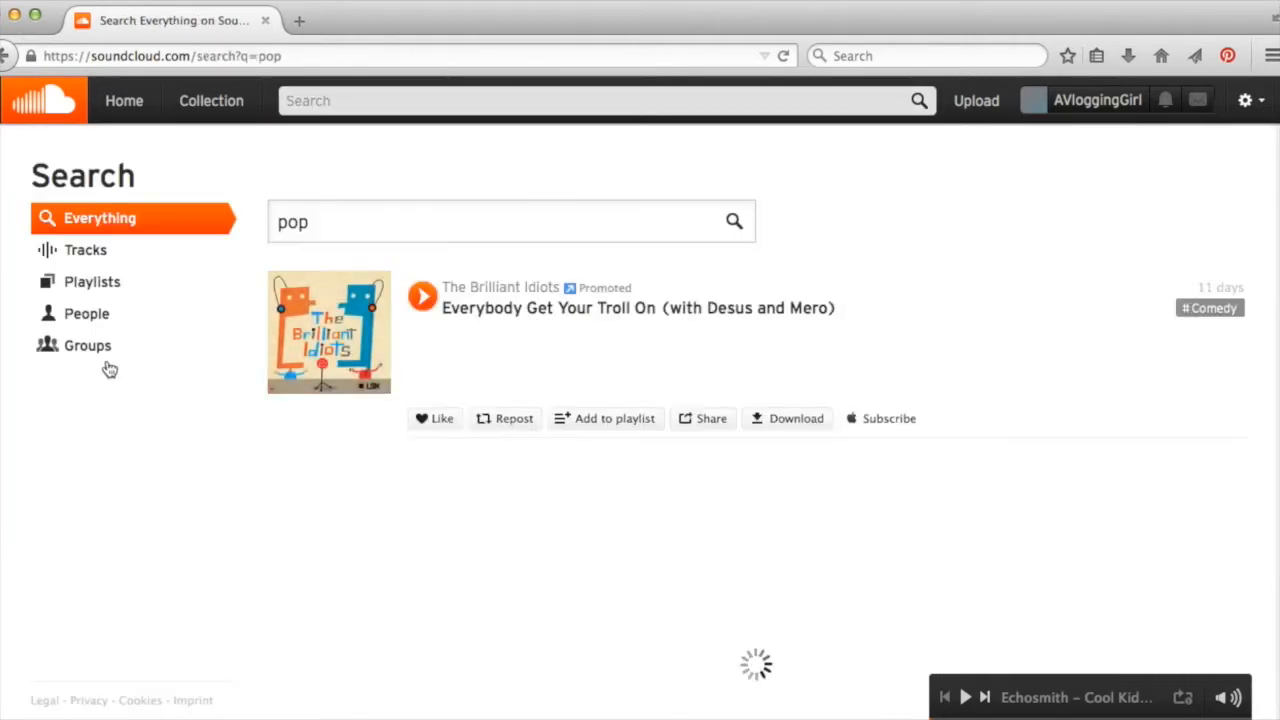
pyautogui.click(85, 250)
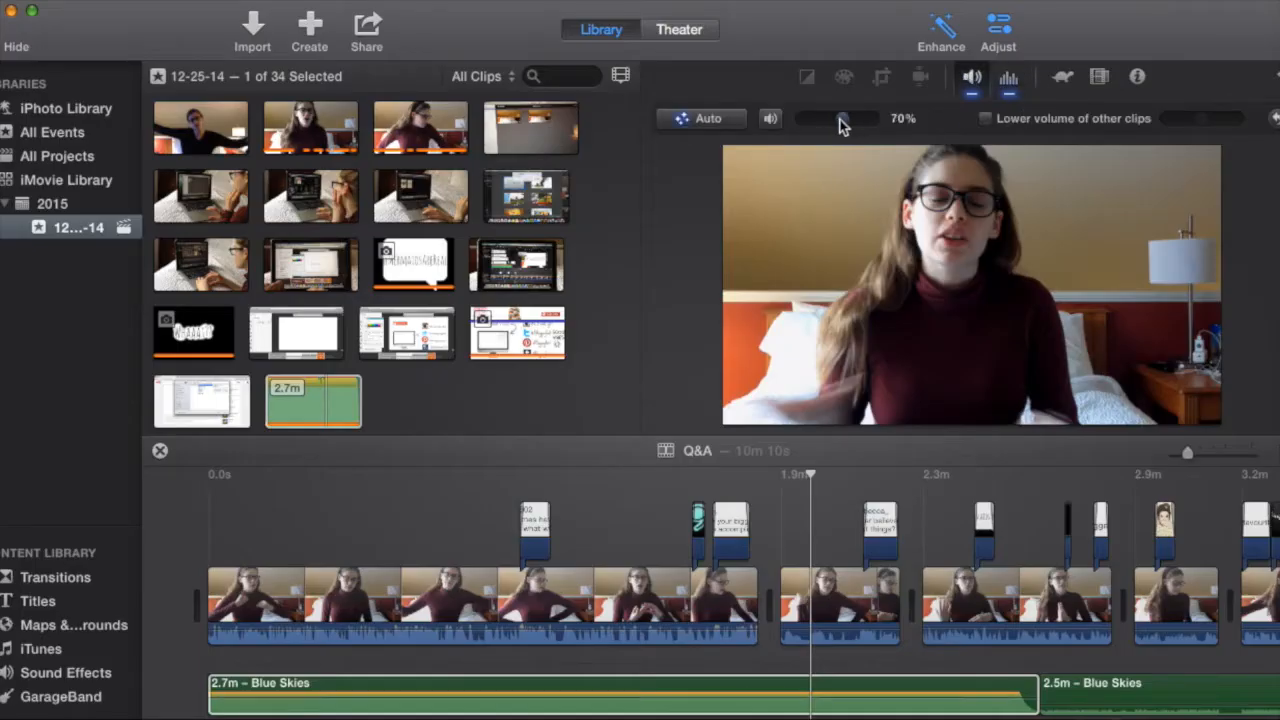
# Step: Drag the Blue Skies music clip's volume slider down to about 6%
pyautogui.moveTo(840, 118); pyautogui.dragTo(805, 118)
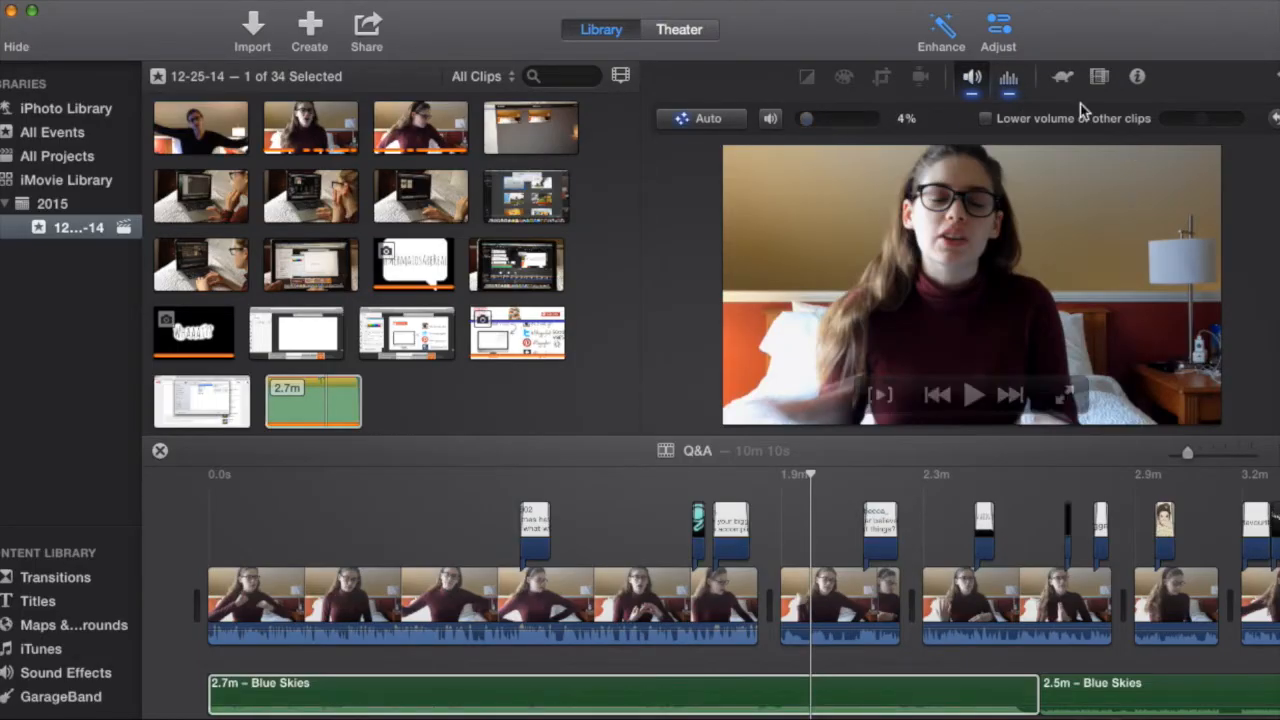
pyautogui.click(1008, 76)
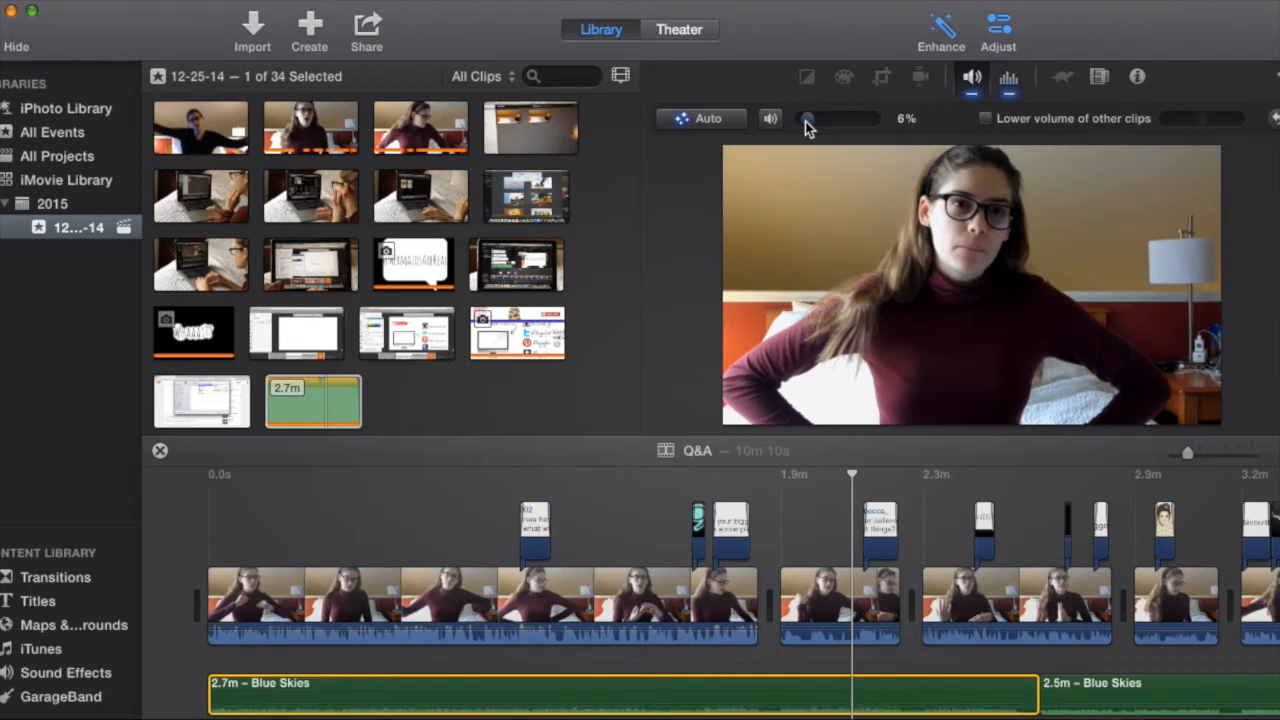
pyautogui.click(1008, 76)
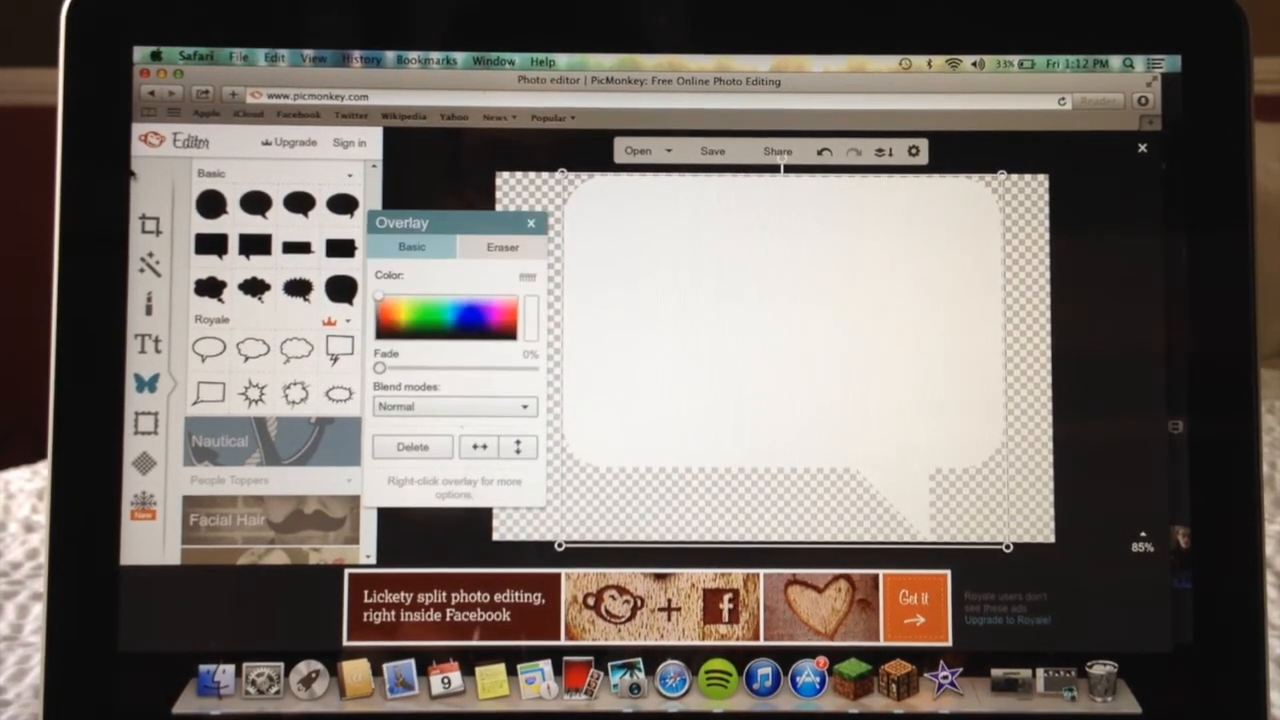
# Step: Type #MermaidsAreReal into a text box inside the white speech bubble
pyautogui.click(148, 343)
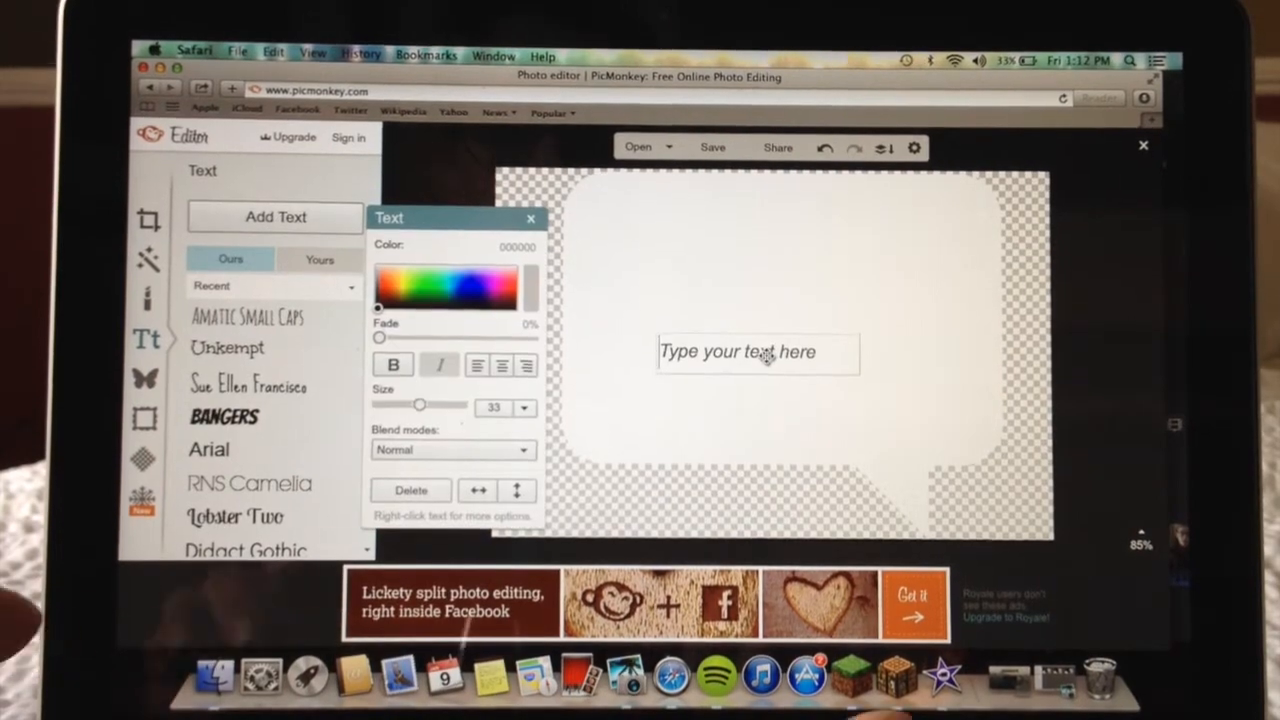
pyautogui.write('#MermaidsAre')
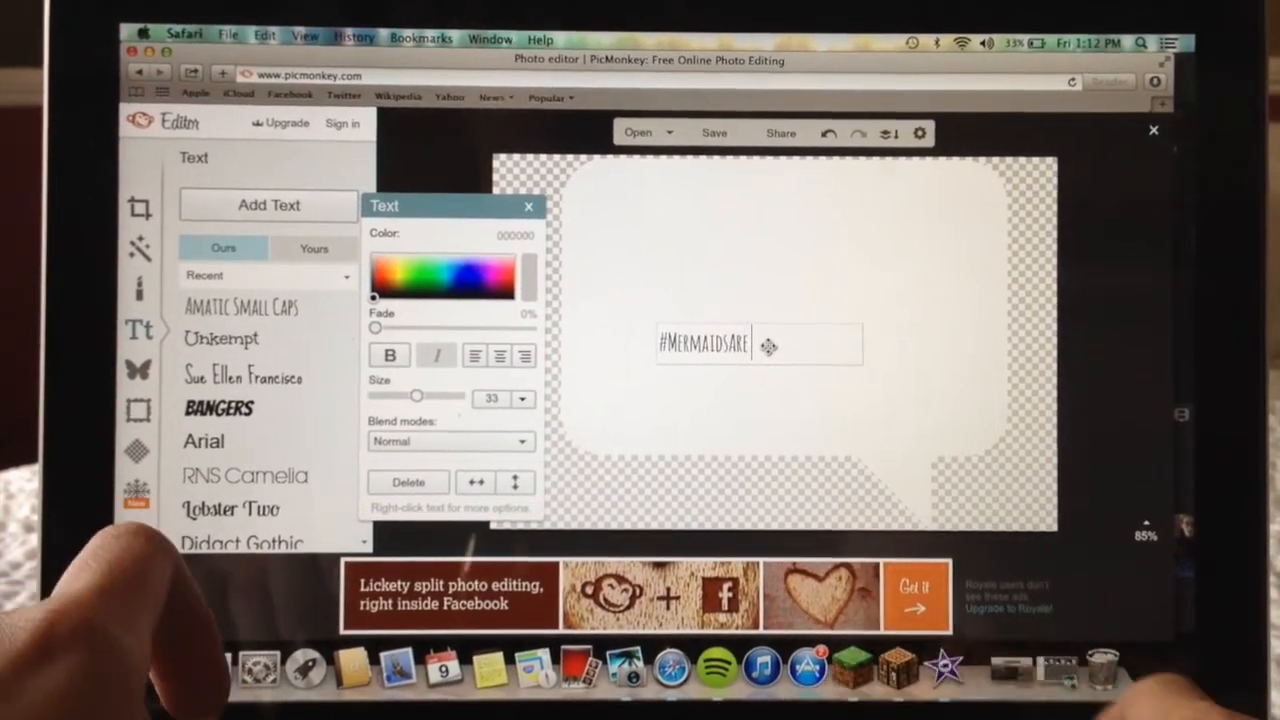
pyautogui.write('REA')
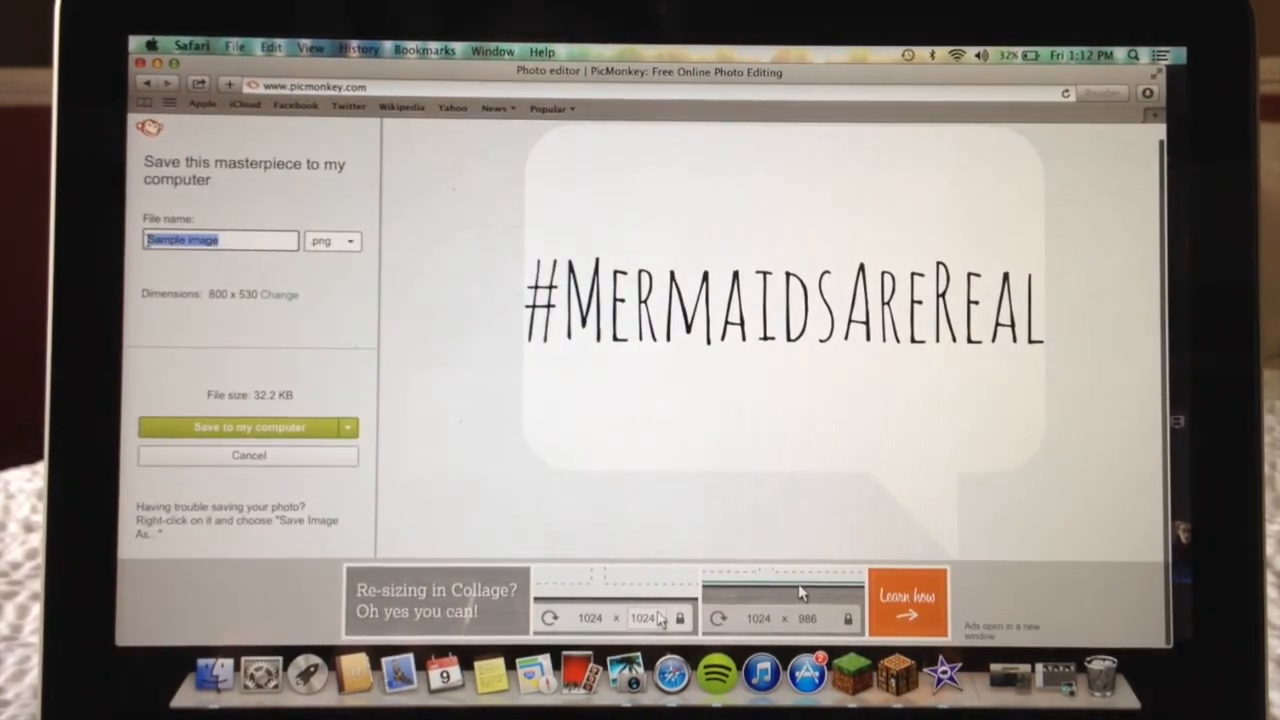
# Step: Enter a Mermaids file name and save the bubble to the computer as PNG
pyautogui.write('Mermaidsa')
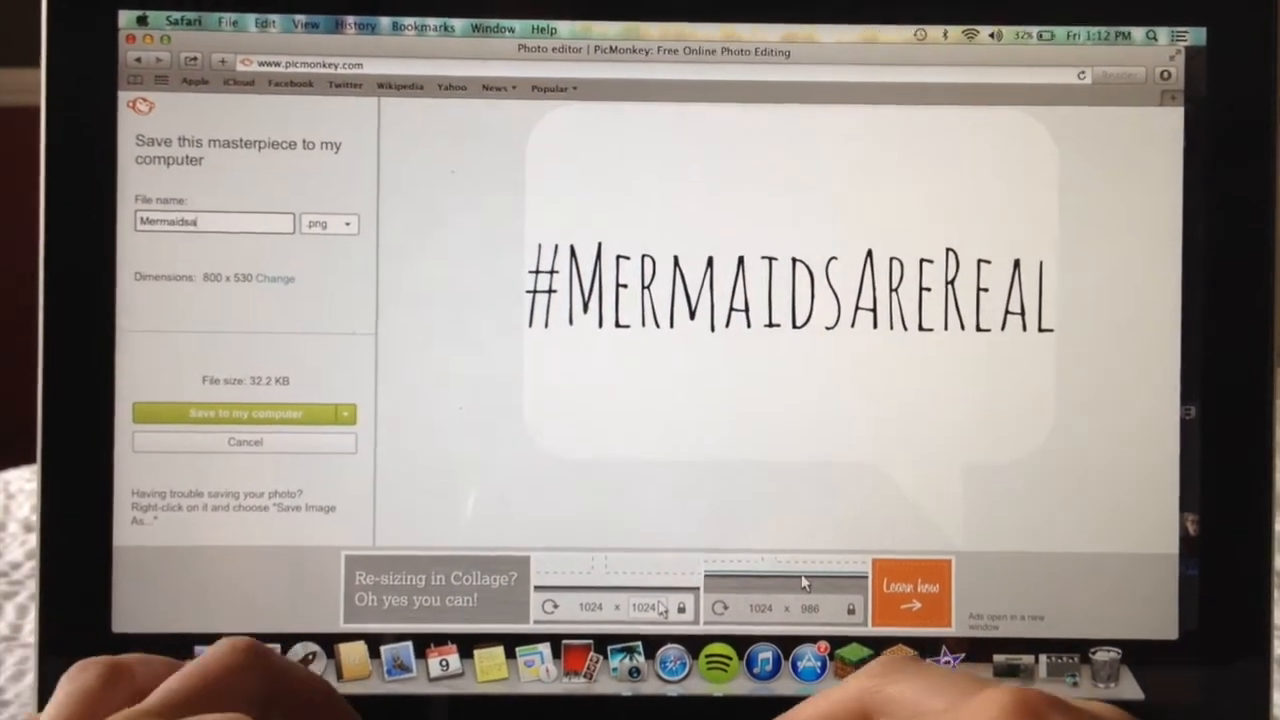
pyautogui.click(243, 413)
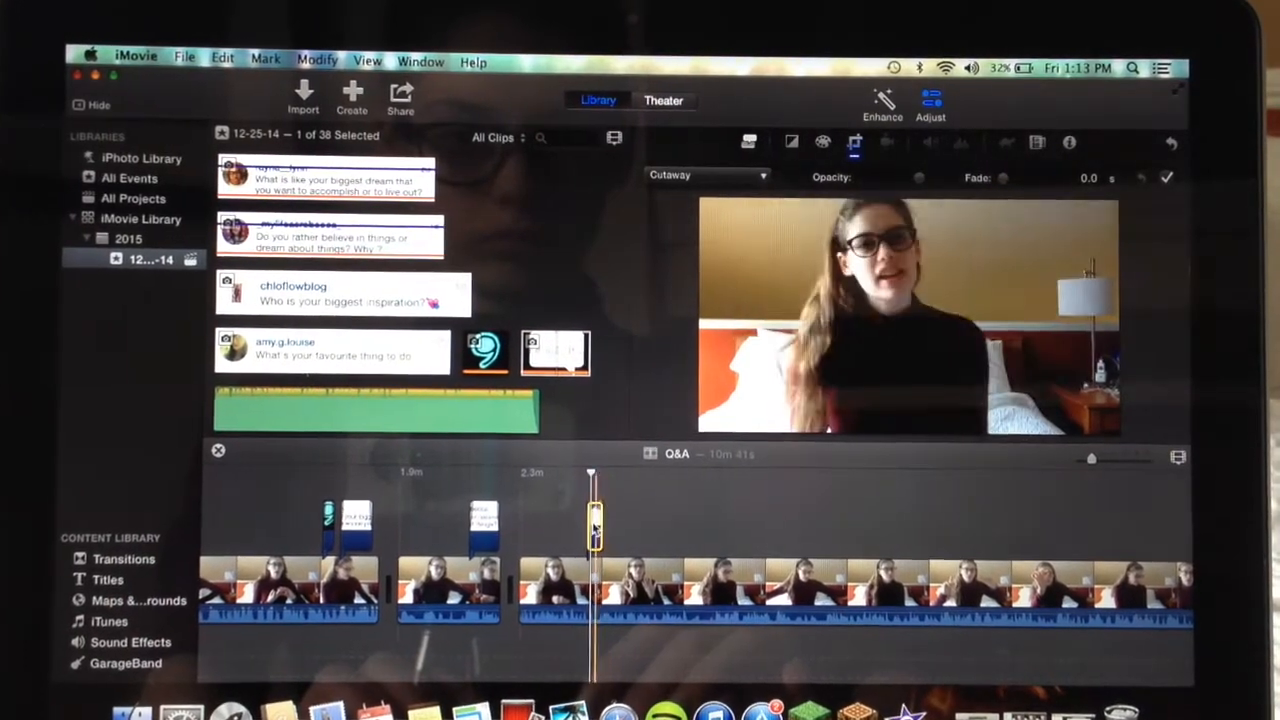
# Step: Switch the #MermaidsAreReal cutaway clip's overlay mode to Picture in Picture
pyautogui.click(707, 175)
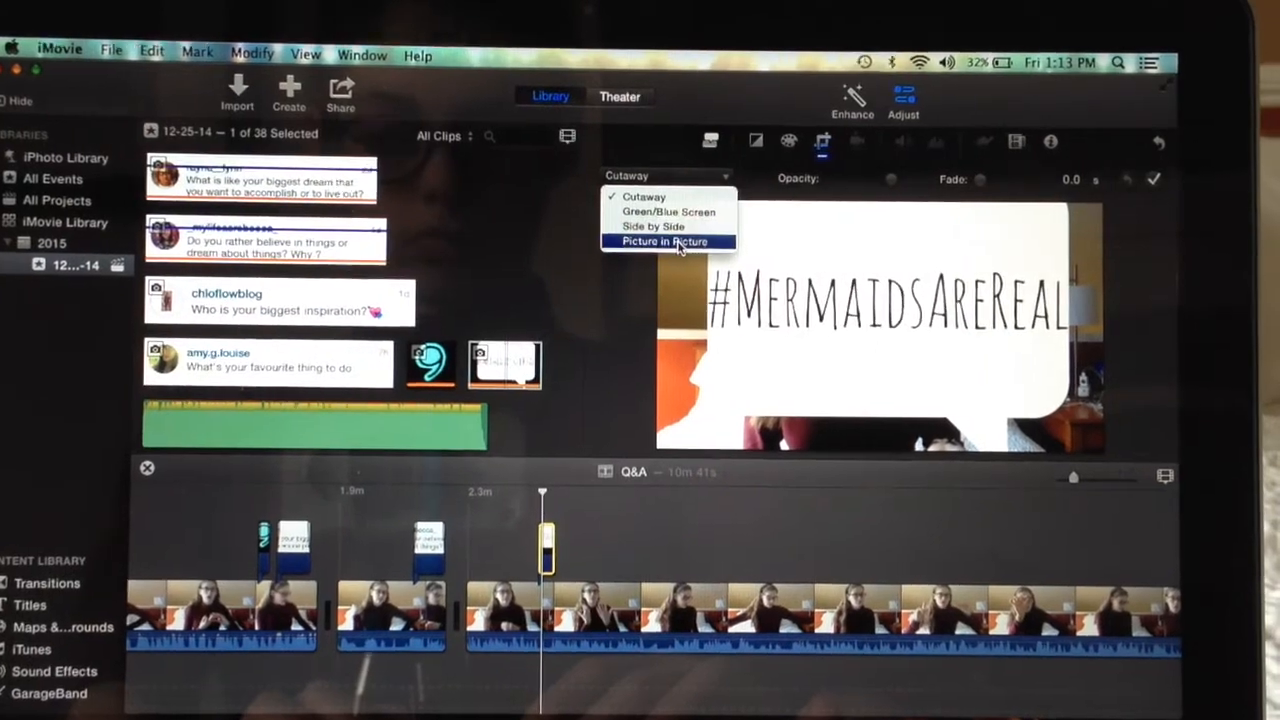
pyautogui.click(665, 241)
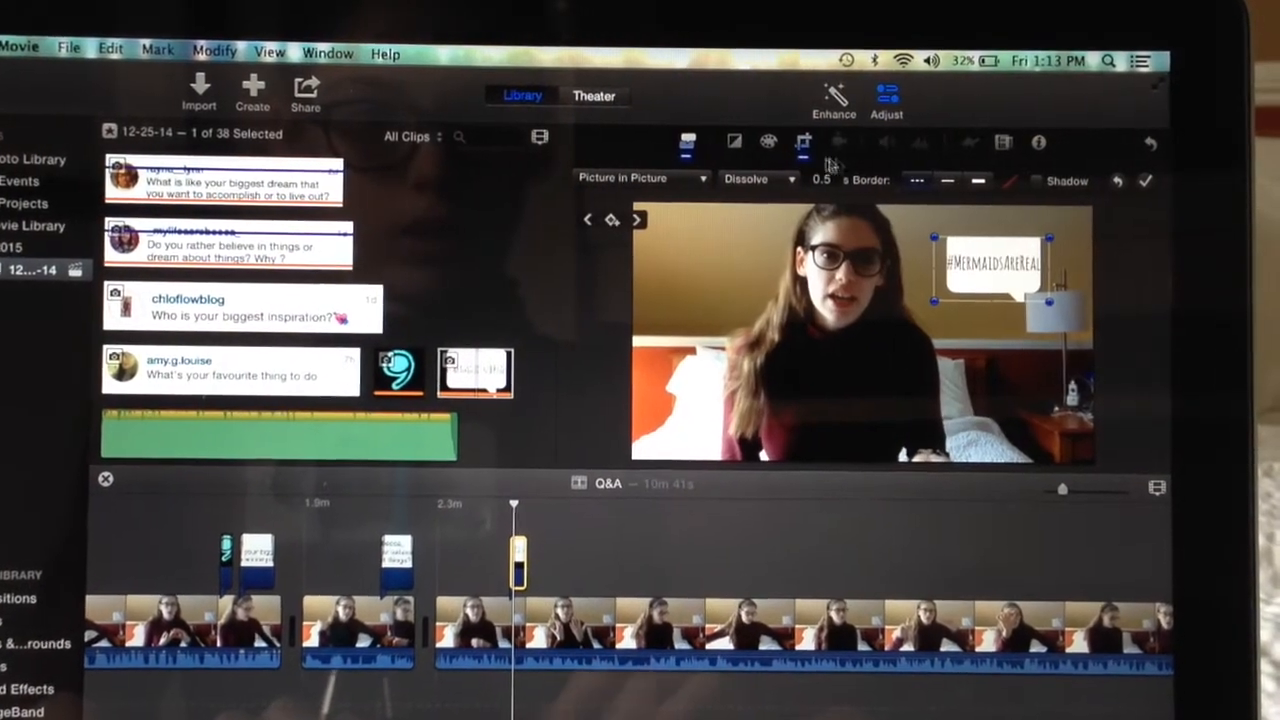
pyautogui.click(802, 142)
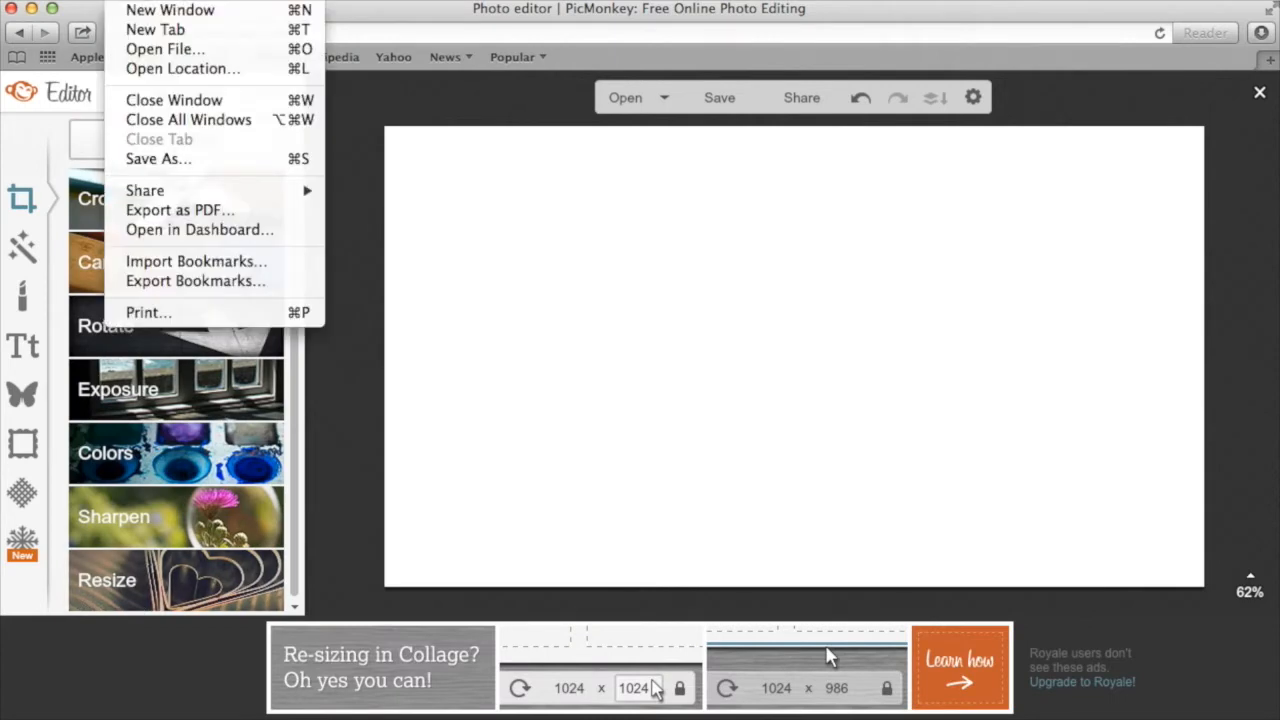
pyautogui.moveTo(155, 29)
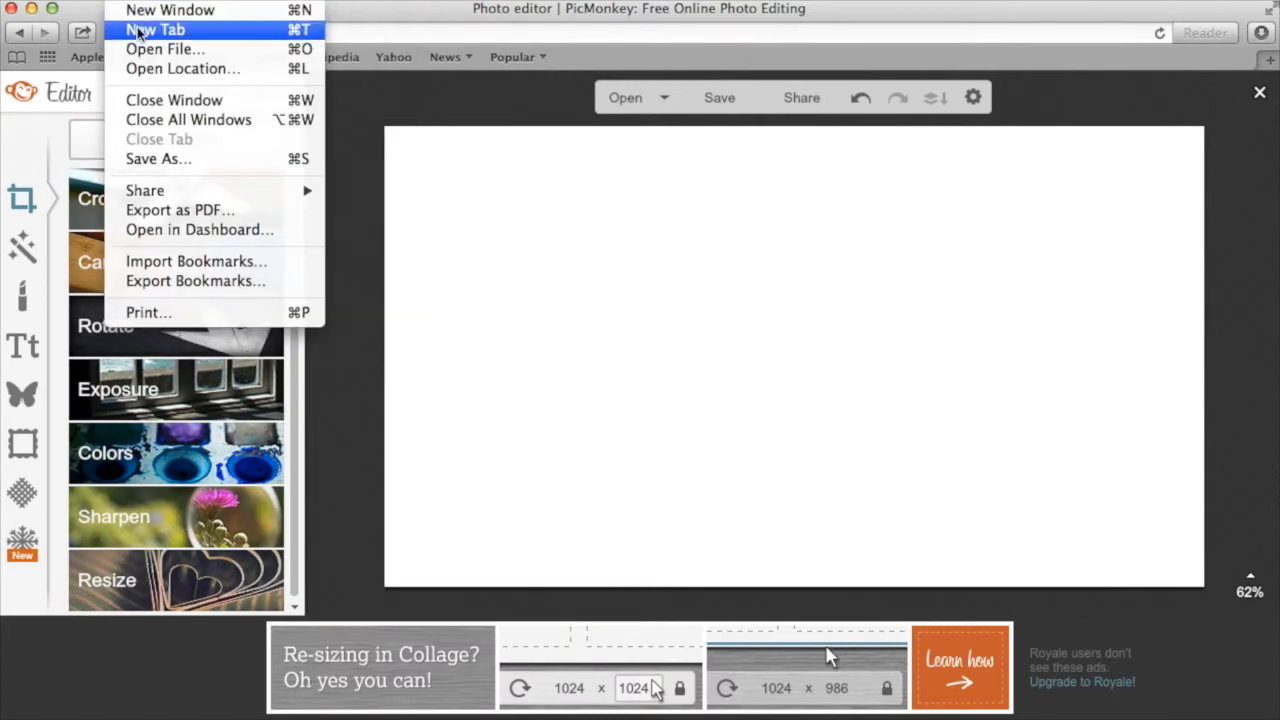
# Step: Open a new Safari tab beside the PicMonkey editor
pyautogui.click(156, 29)
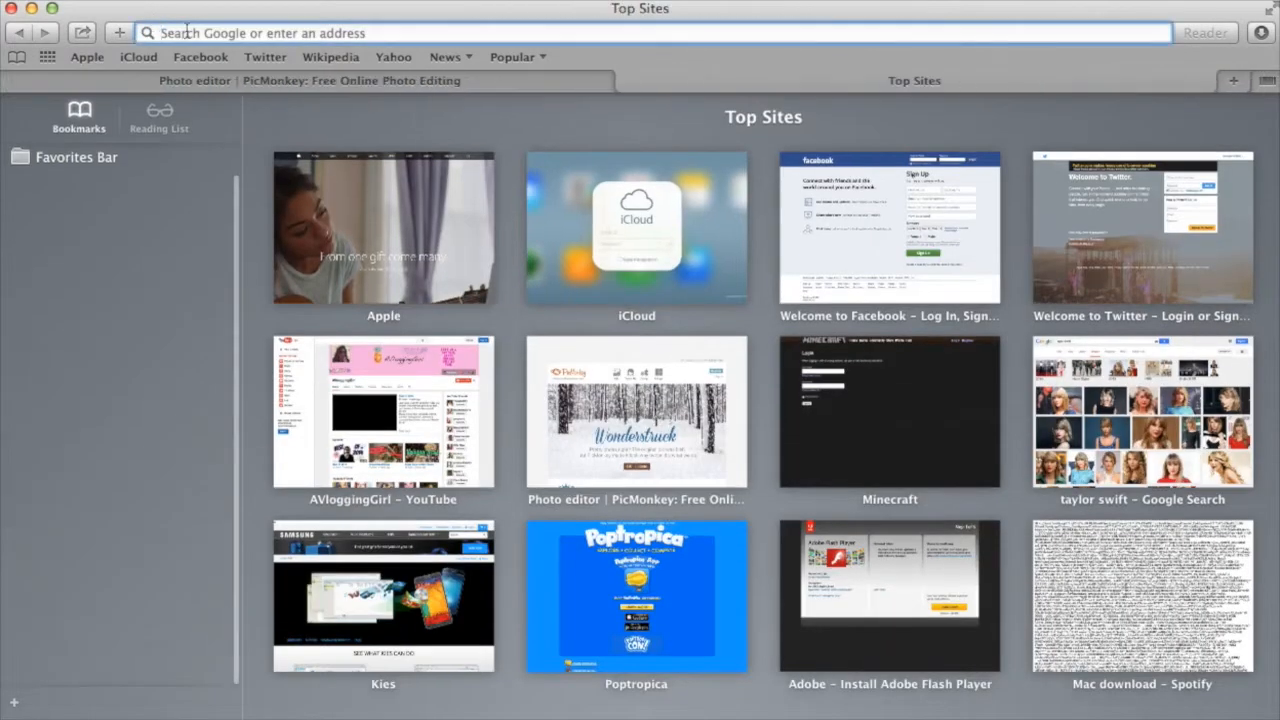
# Step: Search Google Images for Instagram, Pinterest, subscribe and Mac PNG images
pyautogui.write('instagram png')
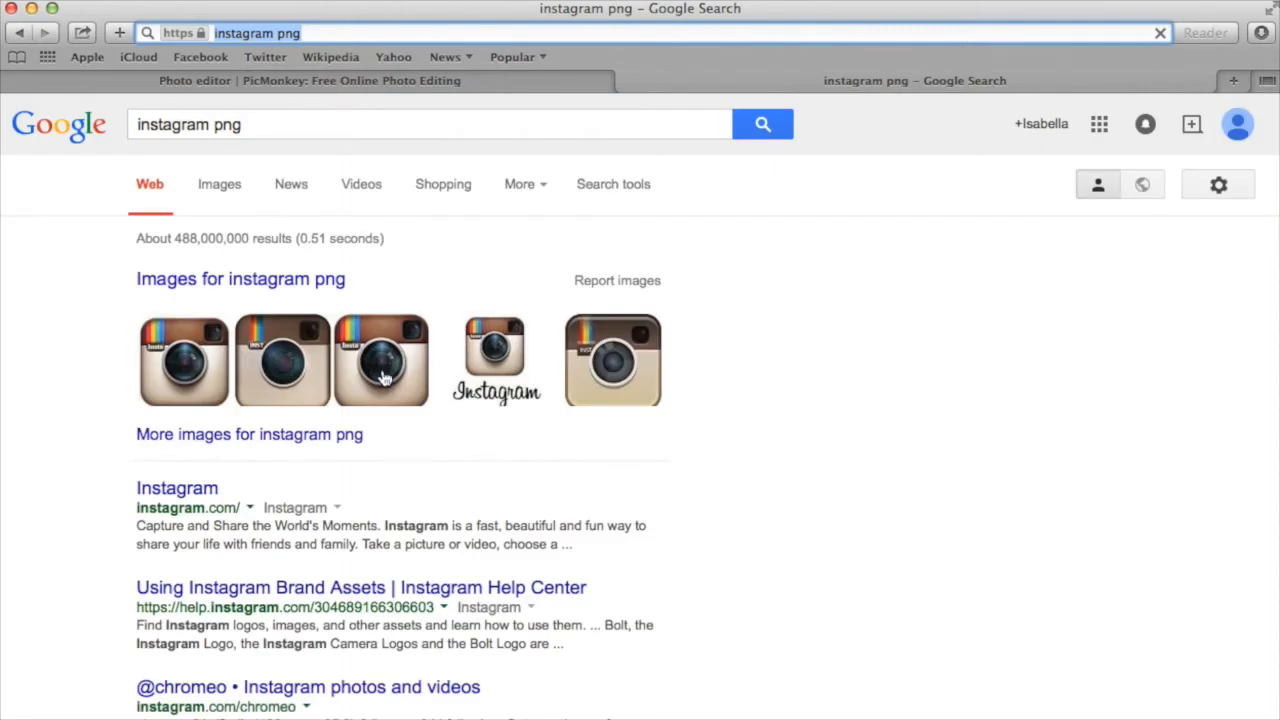
pyautogui.click(219, 184)
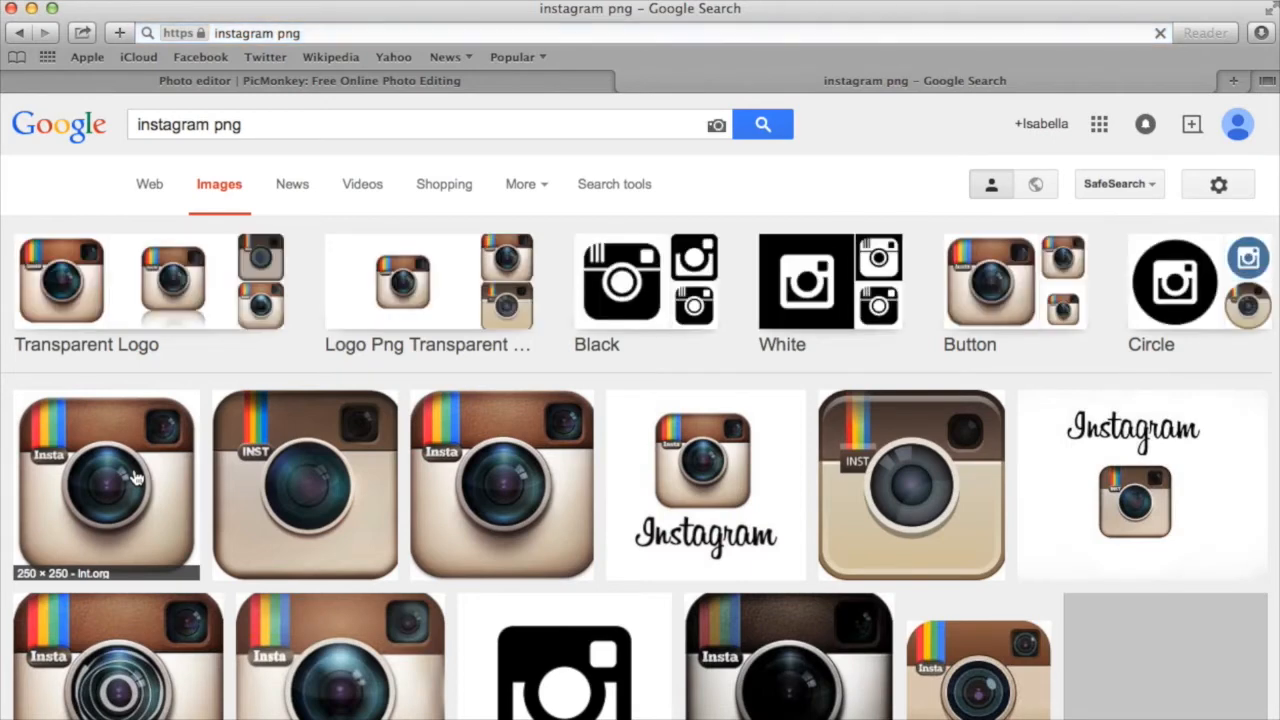
pyautogui.click(107, 485)
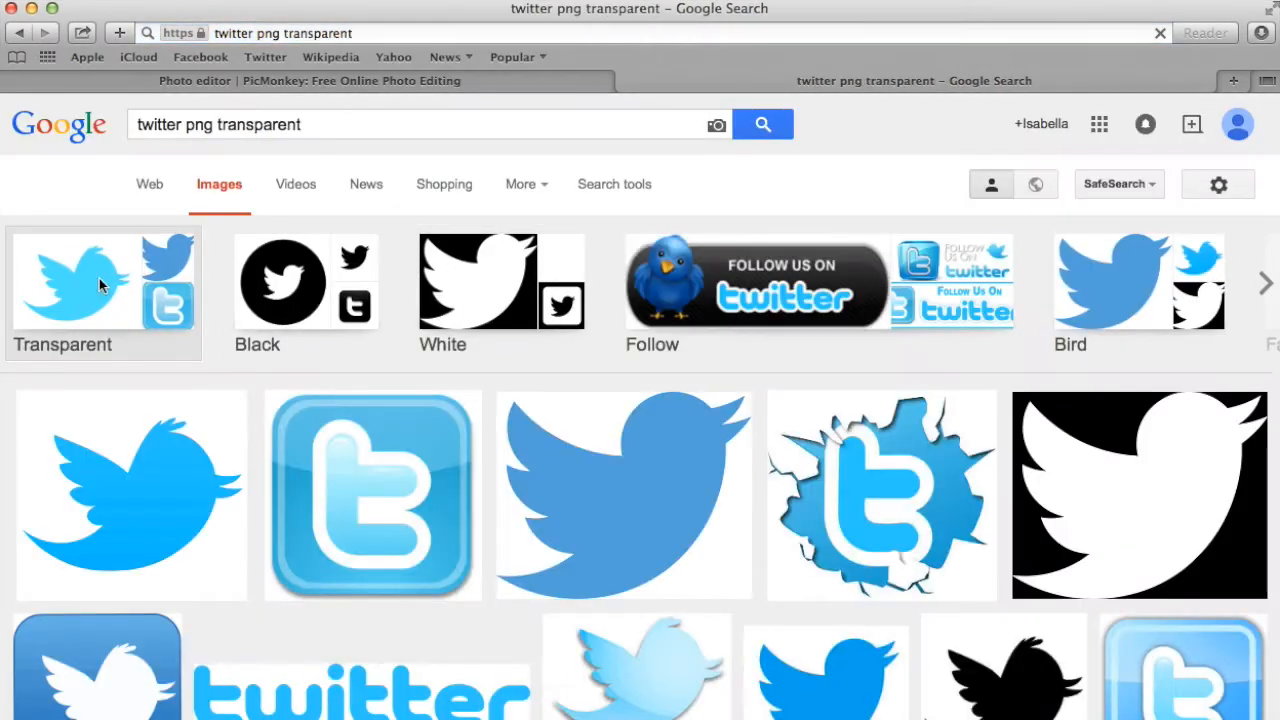
pyautogui.write('pinterest png')
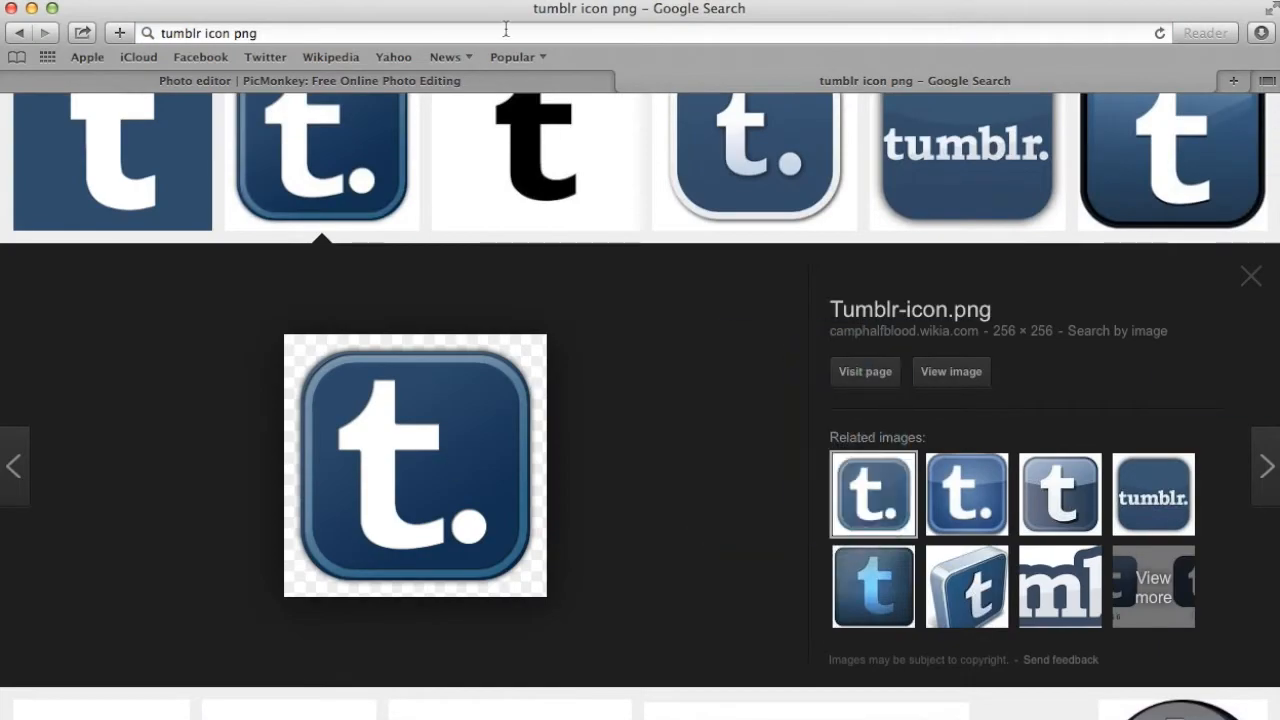
pyautogui.write('subscribe png')
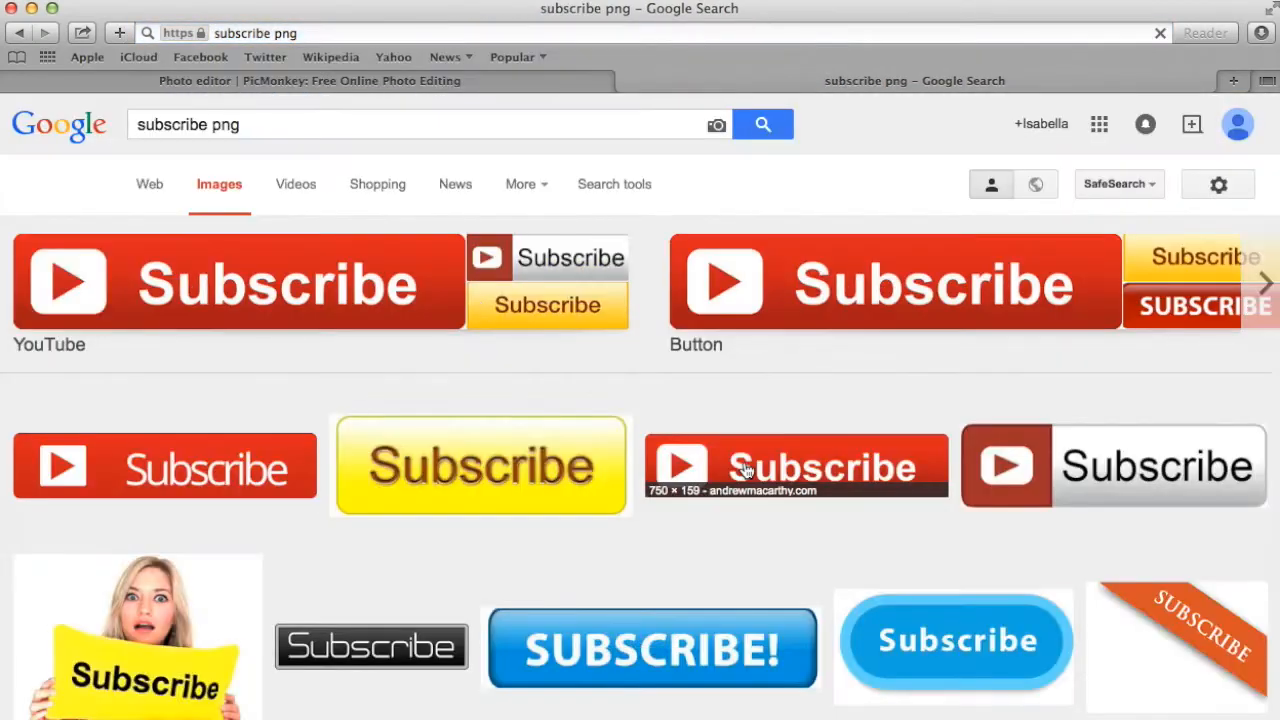
pyautogui.write('mac png')
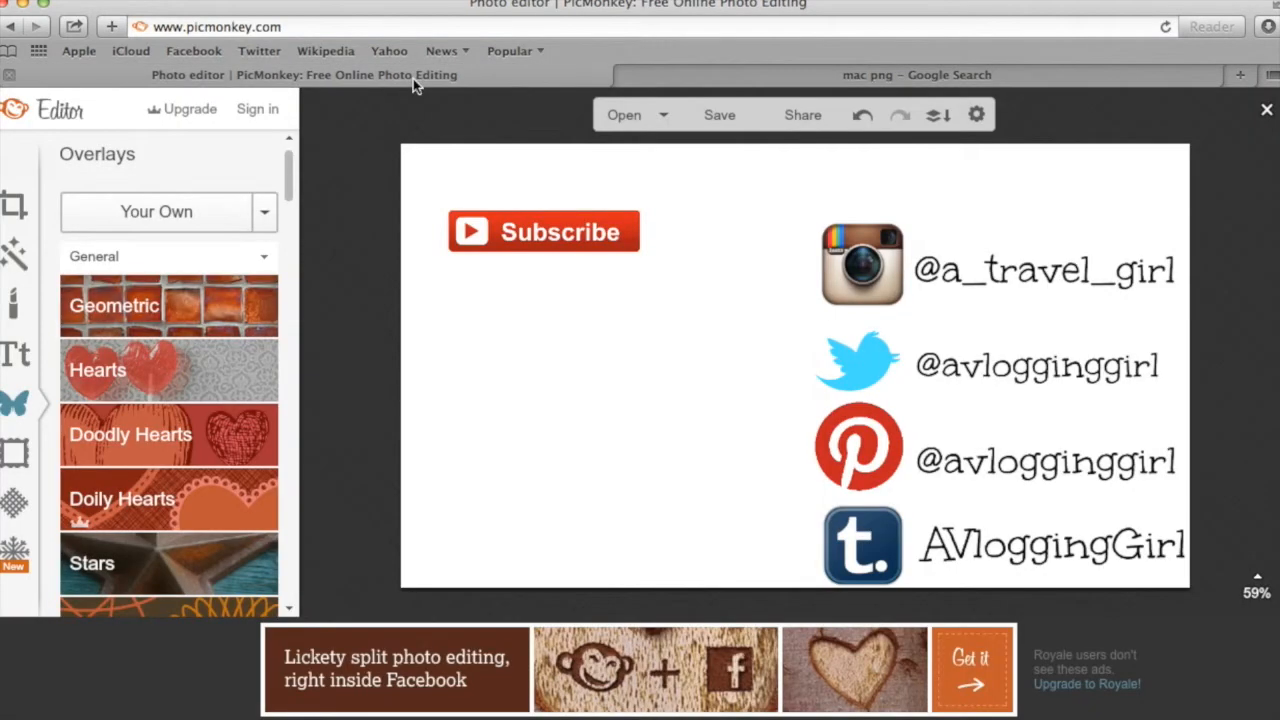
# Step: Add mac.png from the Desktop as an overlay below the Subscribe button
pyautogui.click(156, 211)
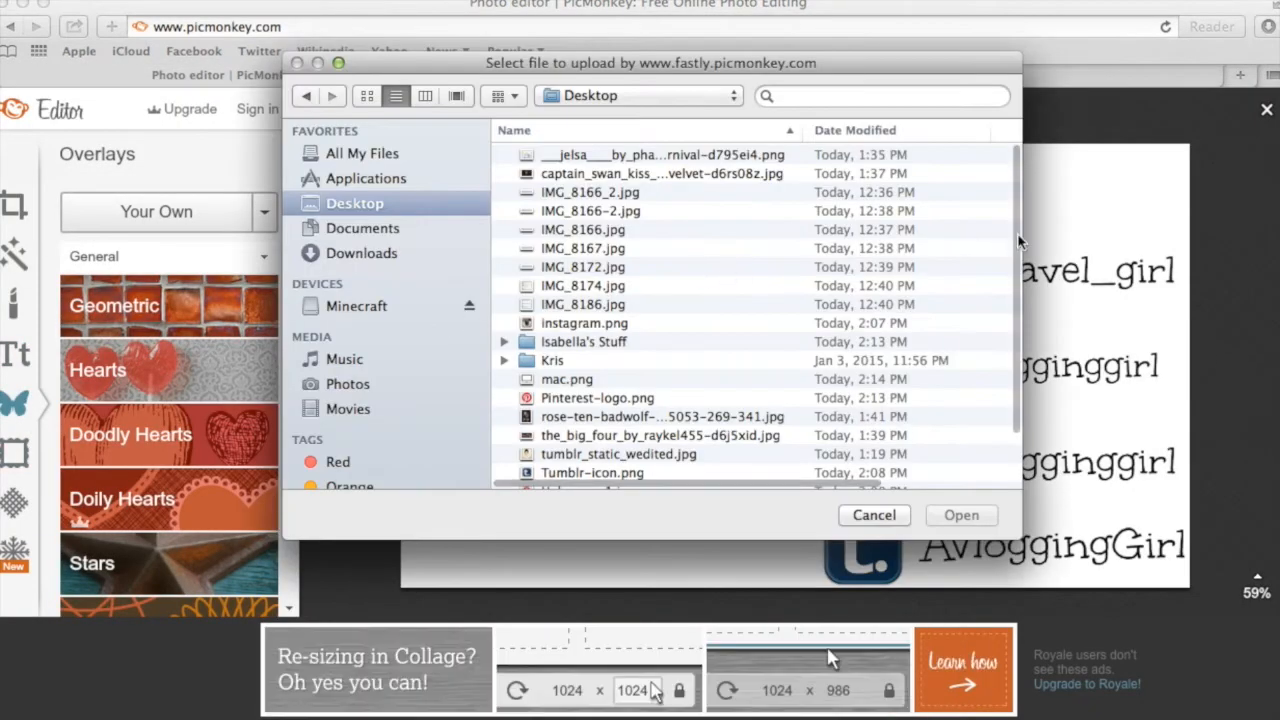
pyautogui.click(584, 480)
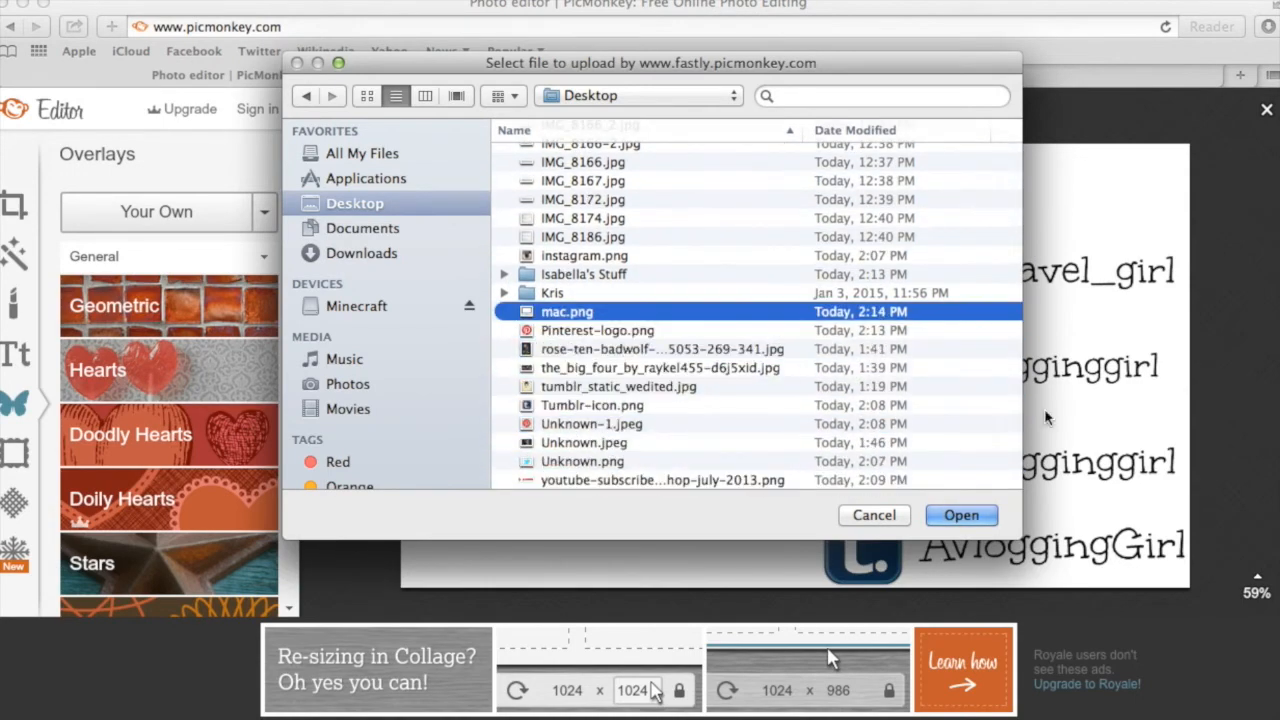
pyautogui.click(960, 515)
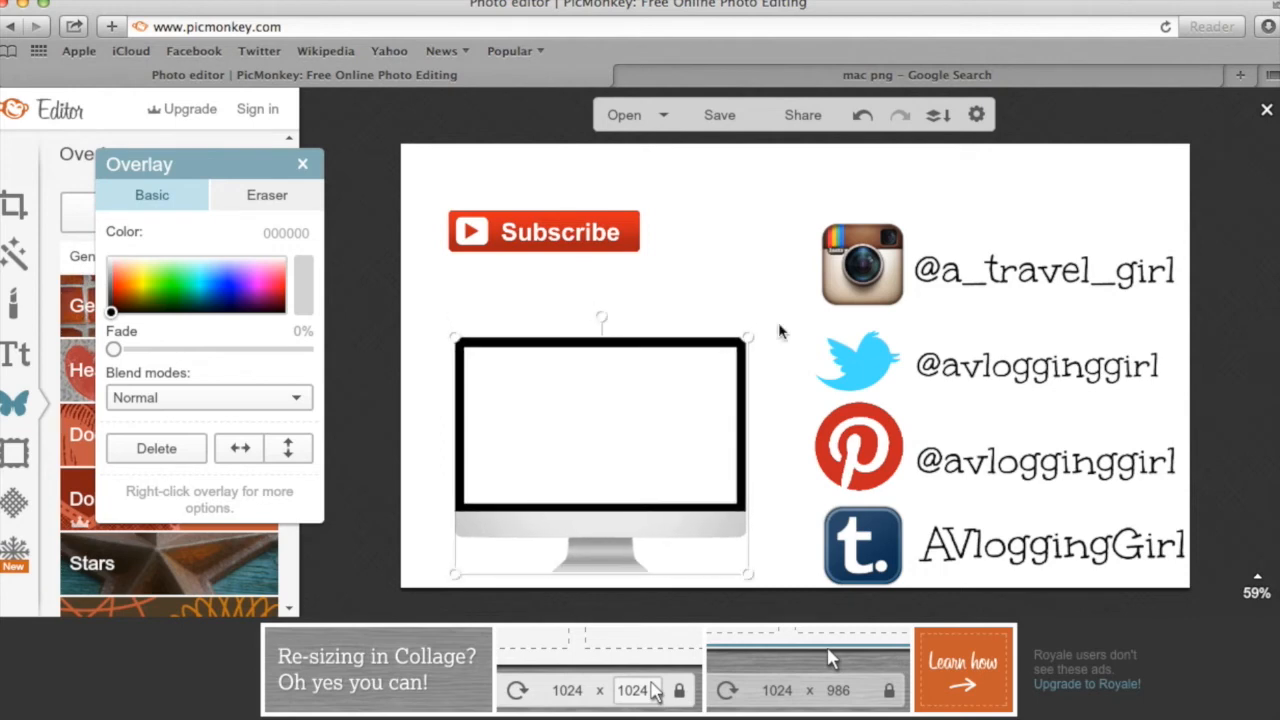
pyautogui.click(15, 353)
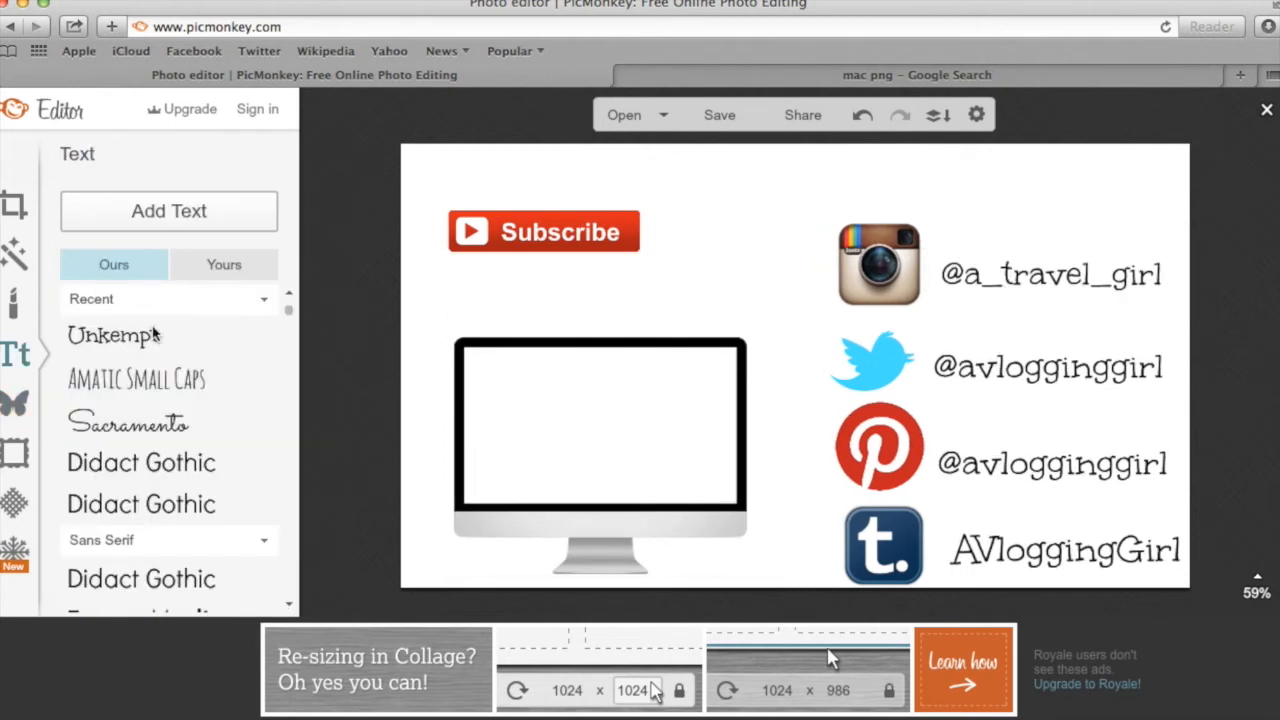
# Step: Add a 'LAST VIDEO' text caption positioned above the Mac screen image
pyautogui.click(168, 211)
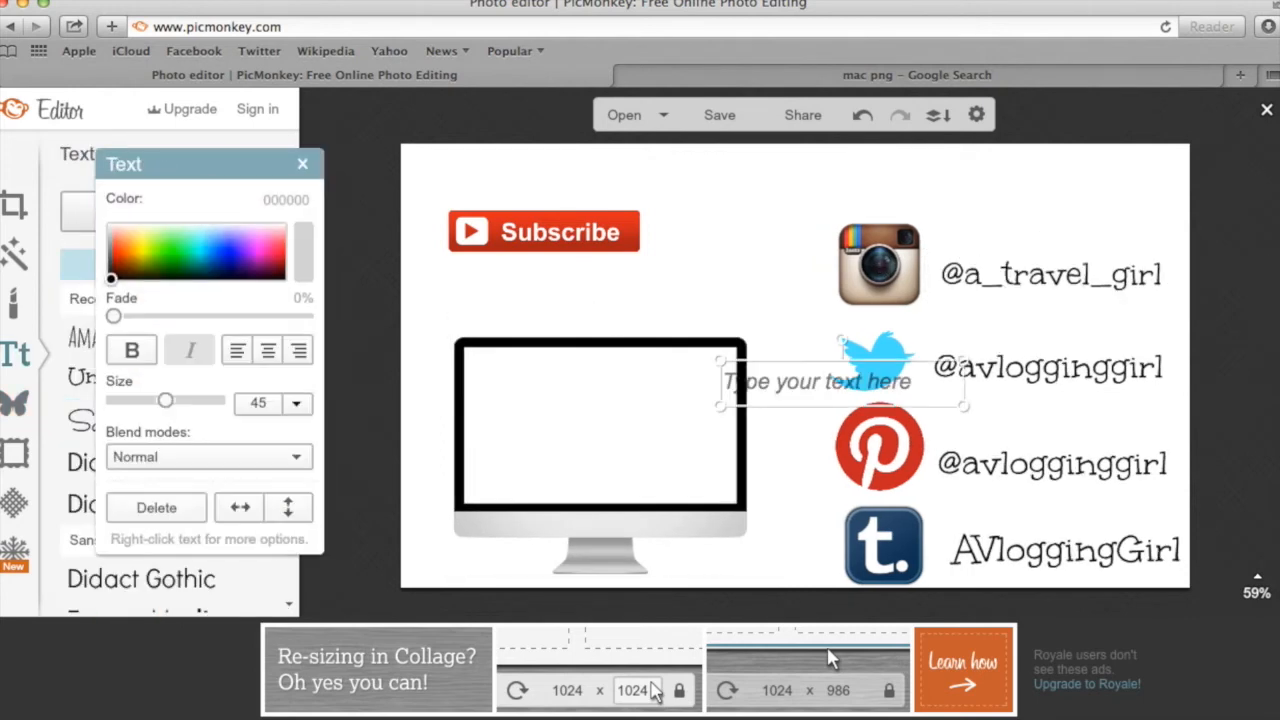
pyautogui.write('LAST VIDE')
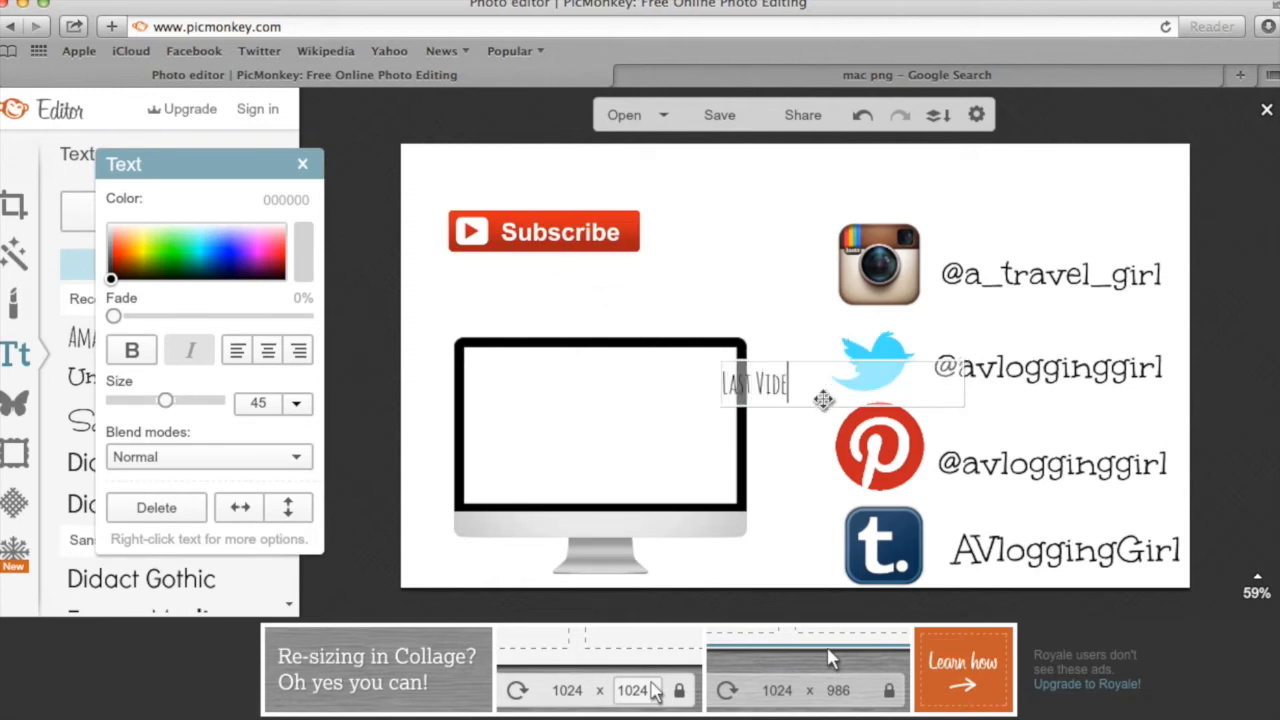
pyautogui.click(296, 403)
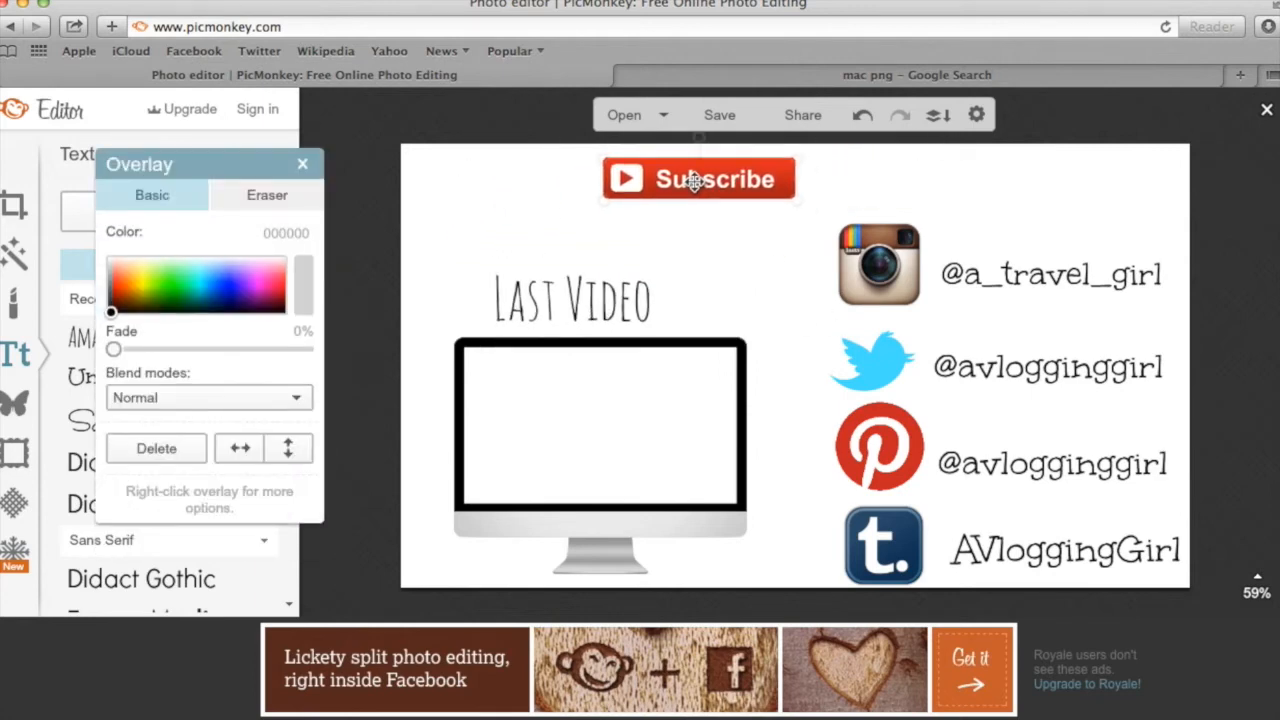
# Step: Move the Subscribe button to the card's top left corner
pyautogui.moveTo(698, 178); pyautogui.dragTo(468, 165)
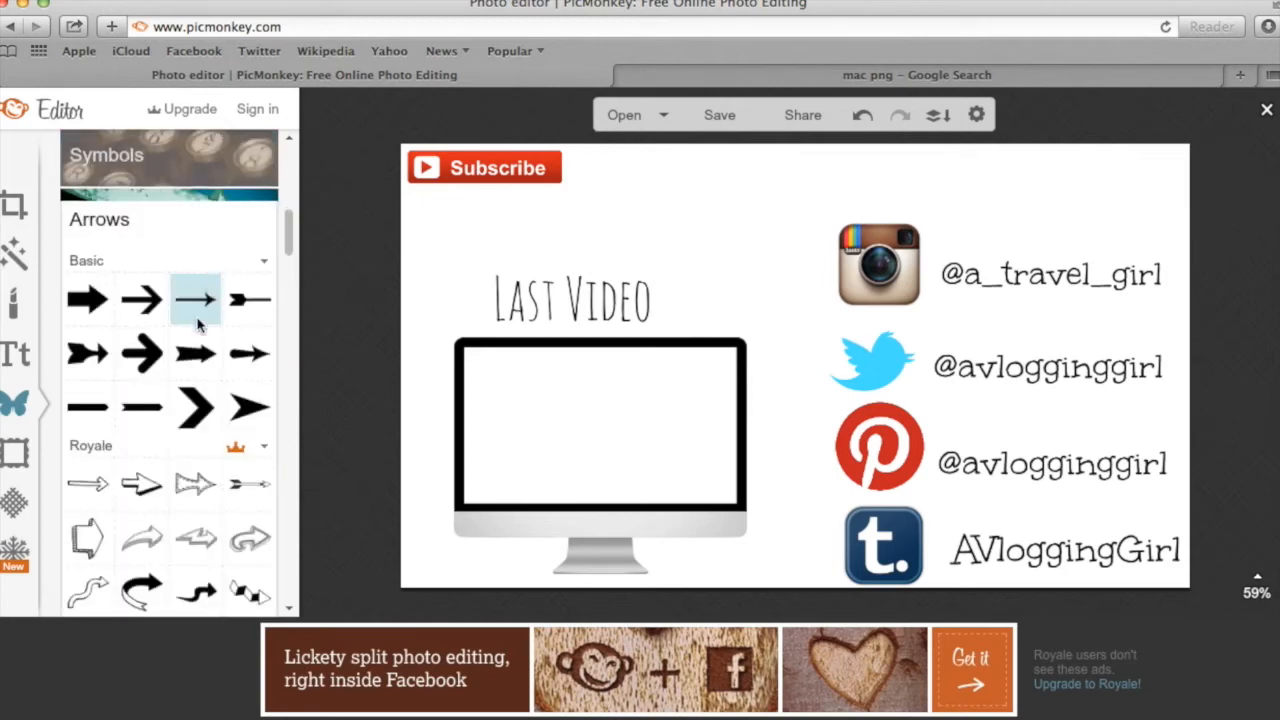
pyautogui.moveTo(250, 235)
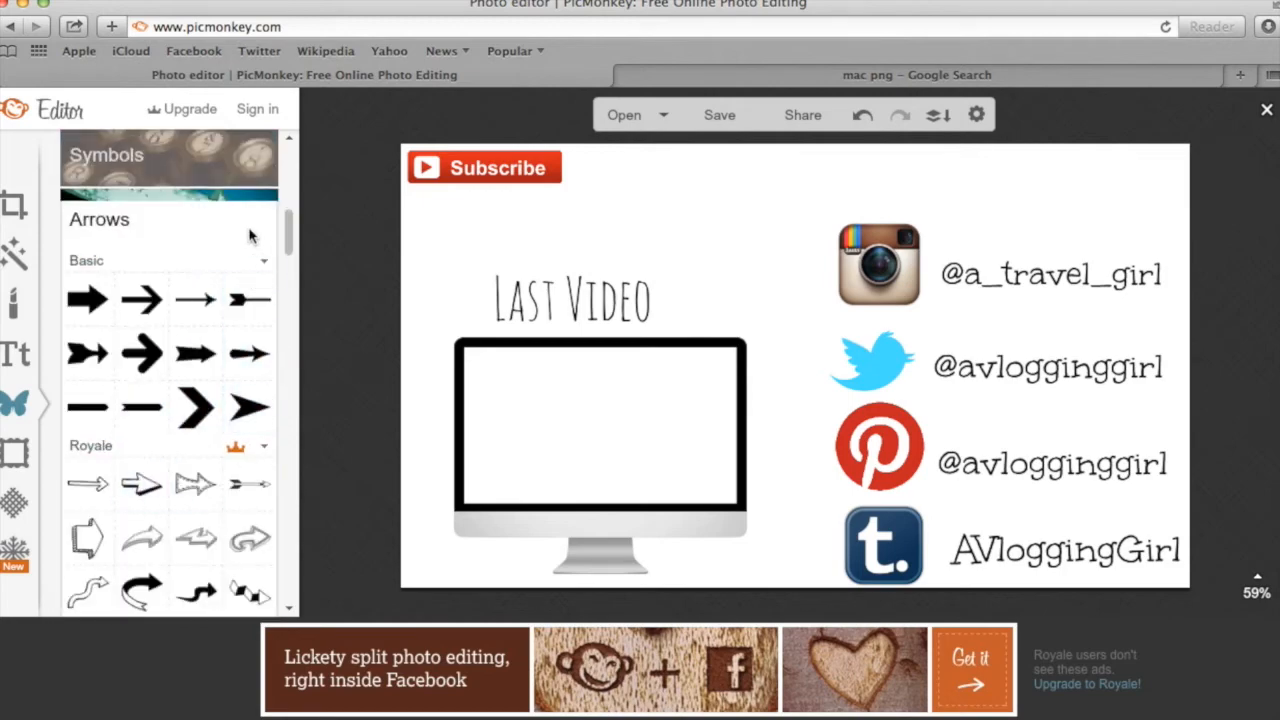
pyautogui.click(570, 295)
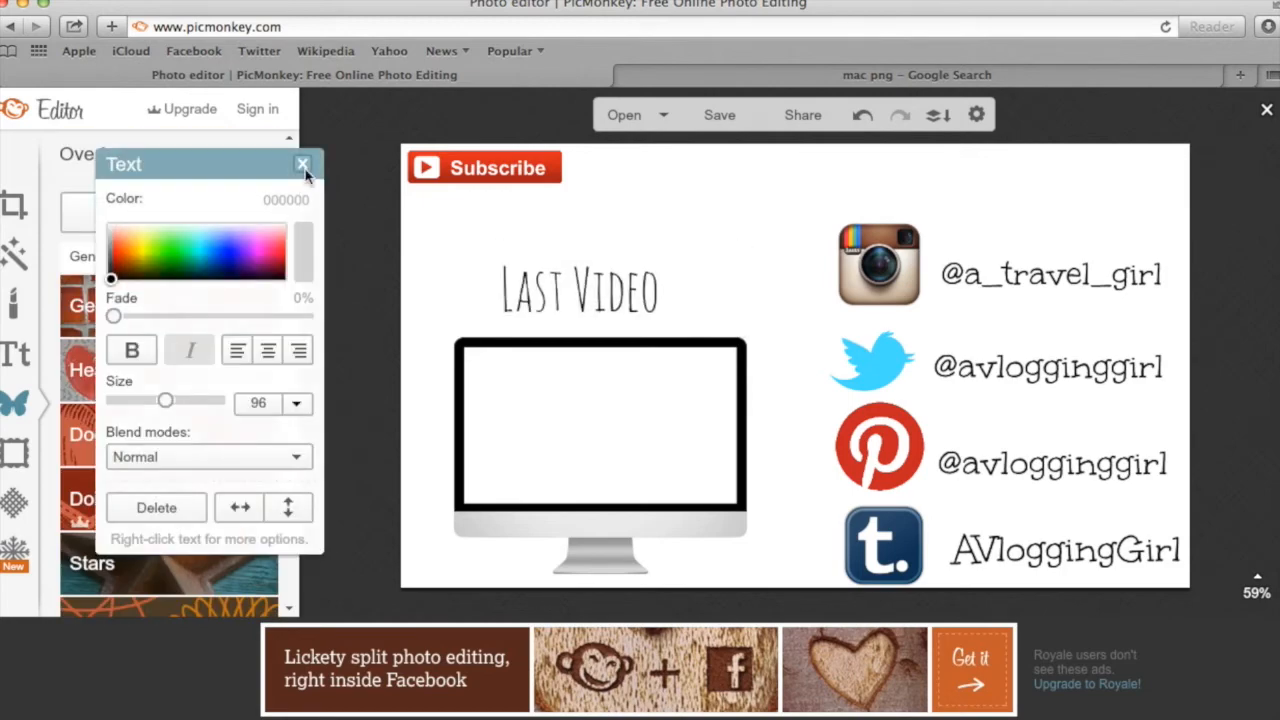
pyautogui.click(303, 164)
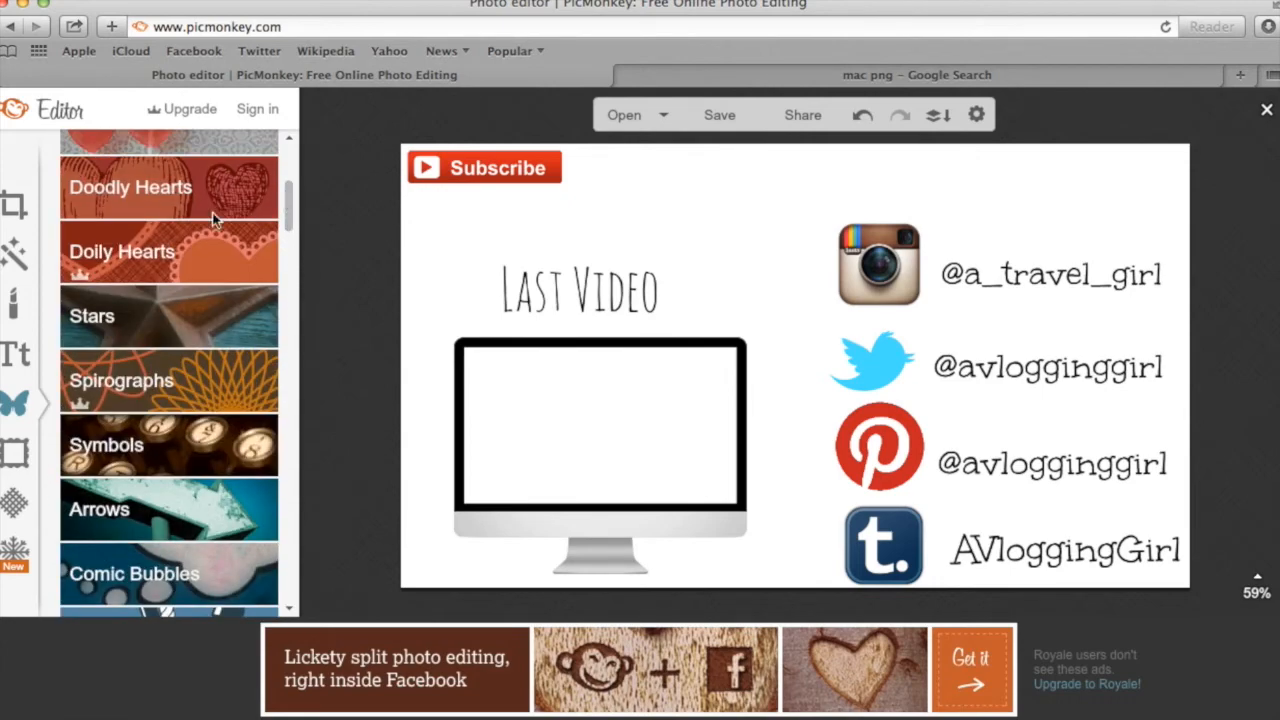
# Step: Add a black star sticker at the top and a smiley face to the card
pyautogui.click(91, 316)
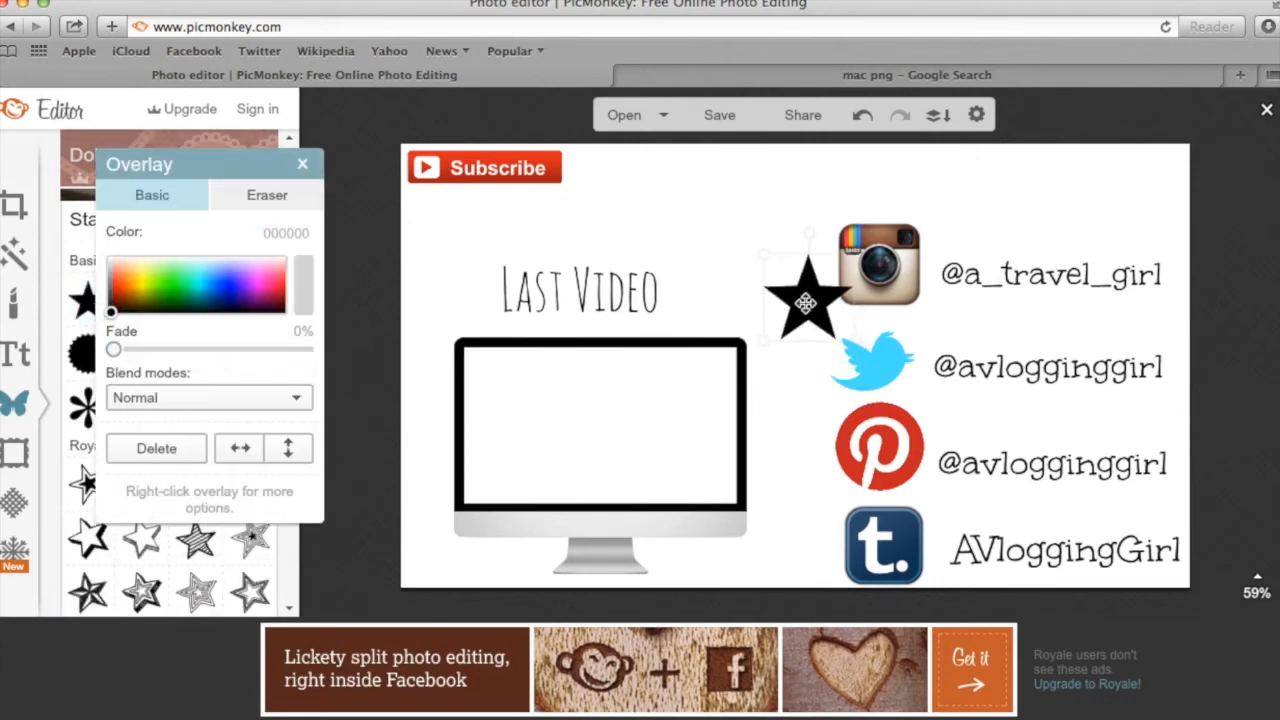
pyautogui.moveTo(805, 305); pyautogui.dragTo(780, 195)
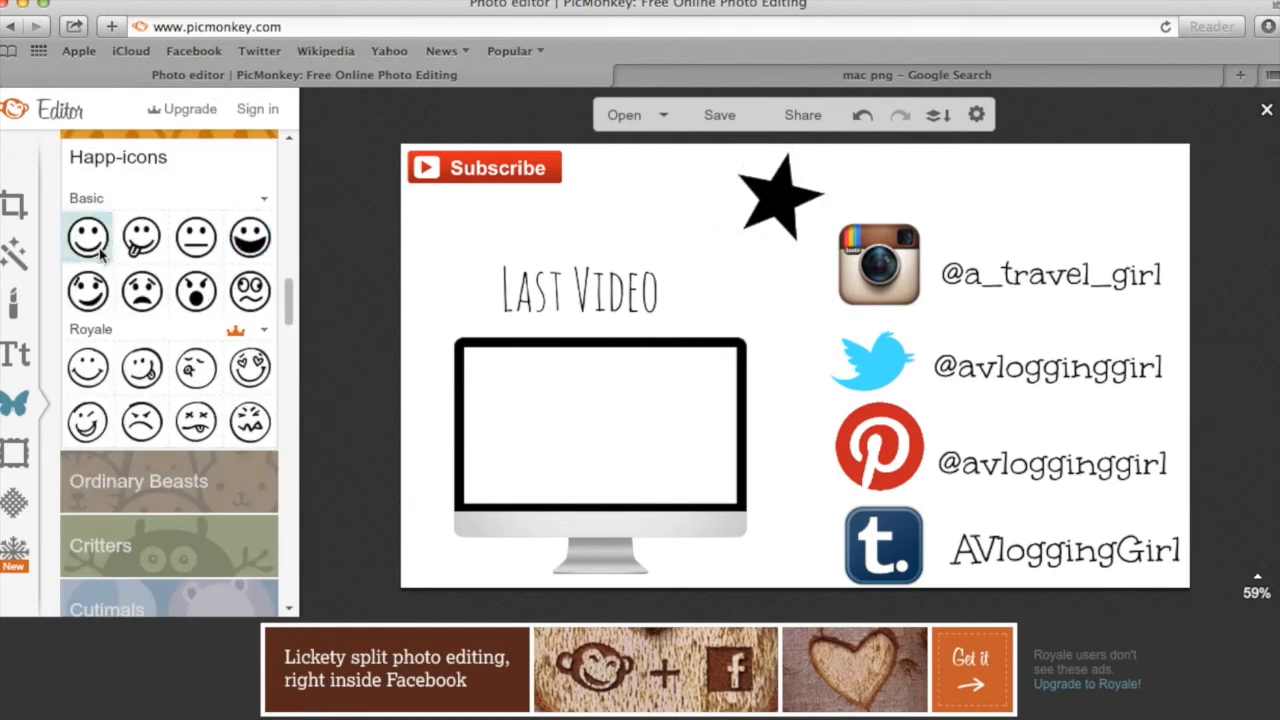
pyautogui.click(249, 237)
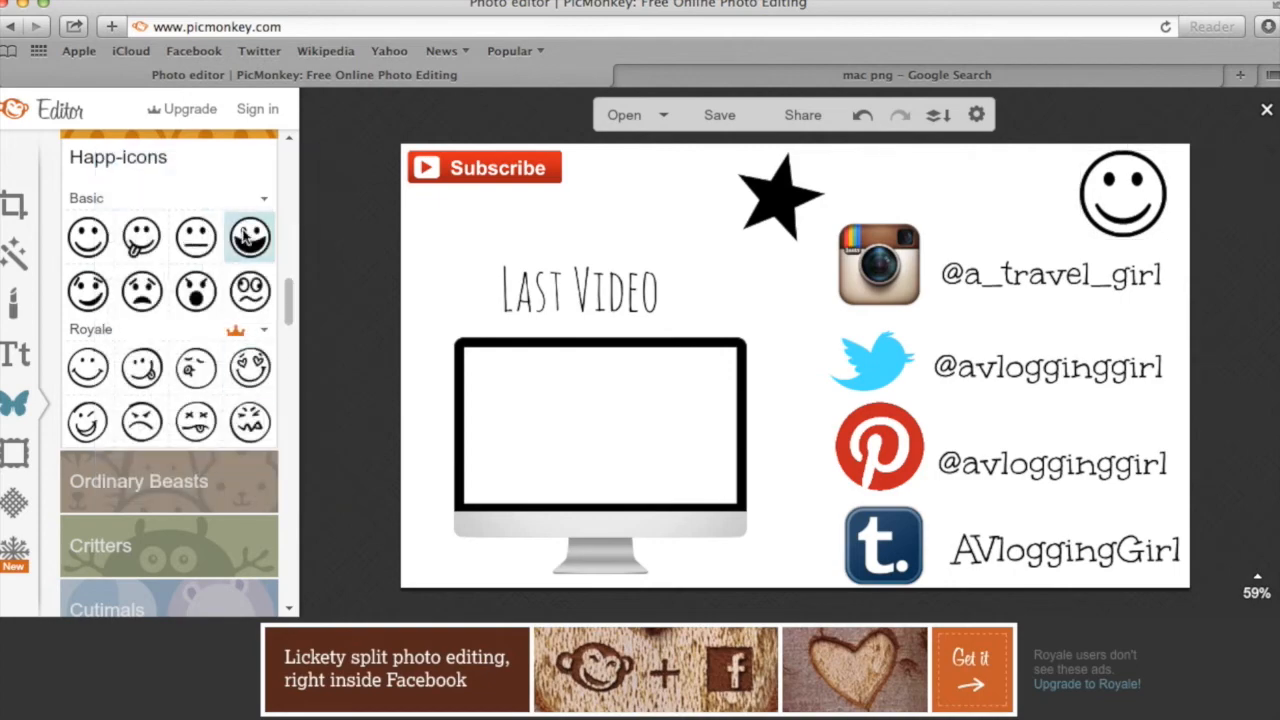
# Step: Save the decorated card to the computer as a JPEG
pyautogui.scroll(-3)
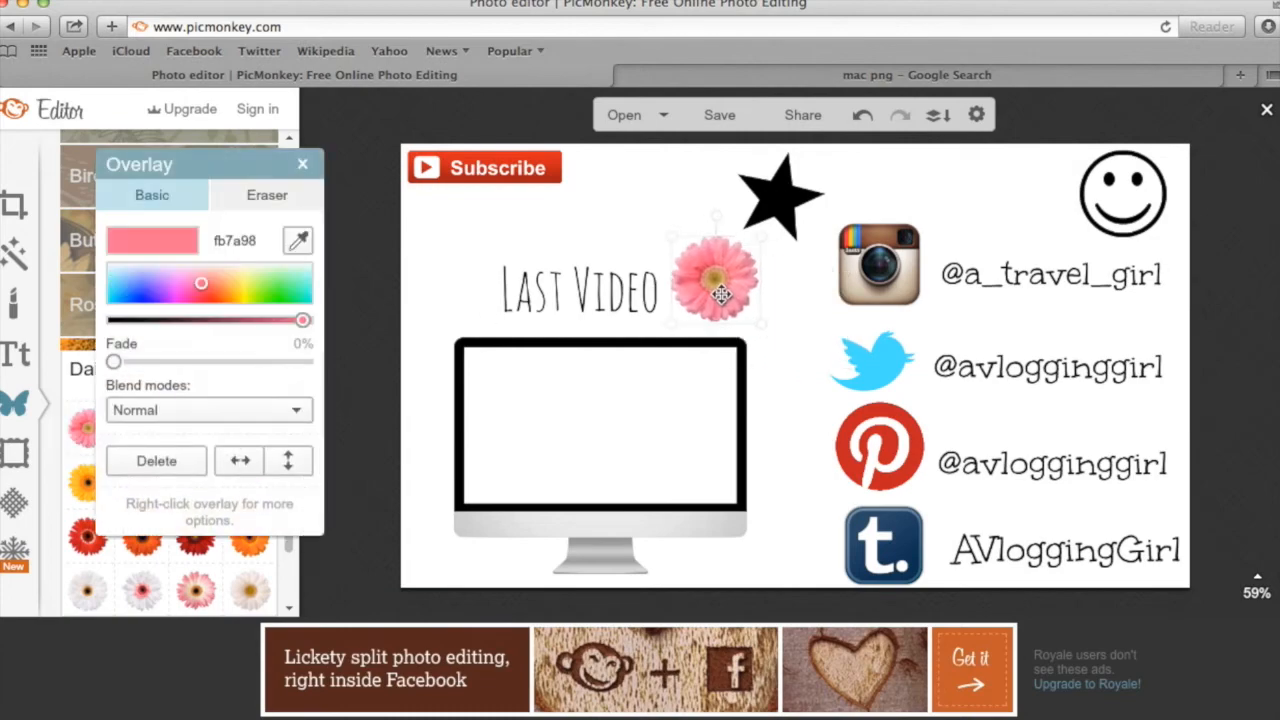
pyautogui.click(719, 114)
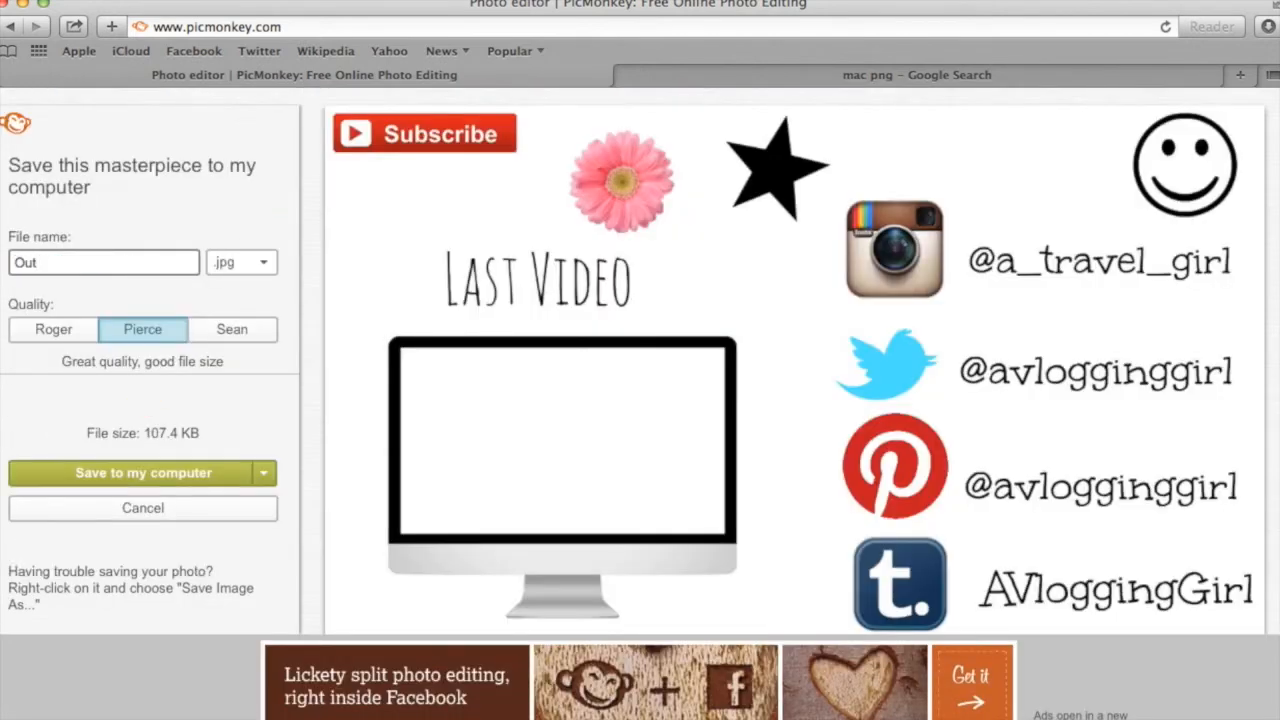
pyautogui.click(135, 472)
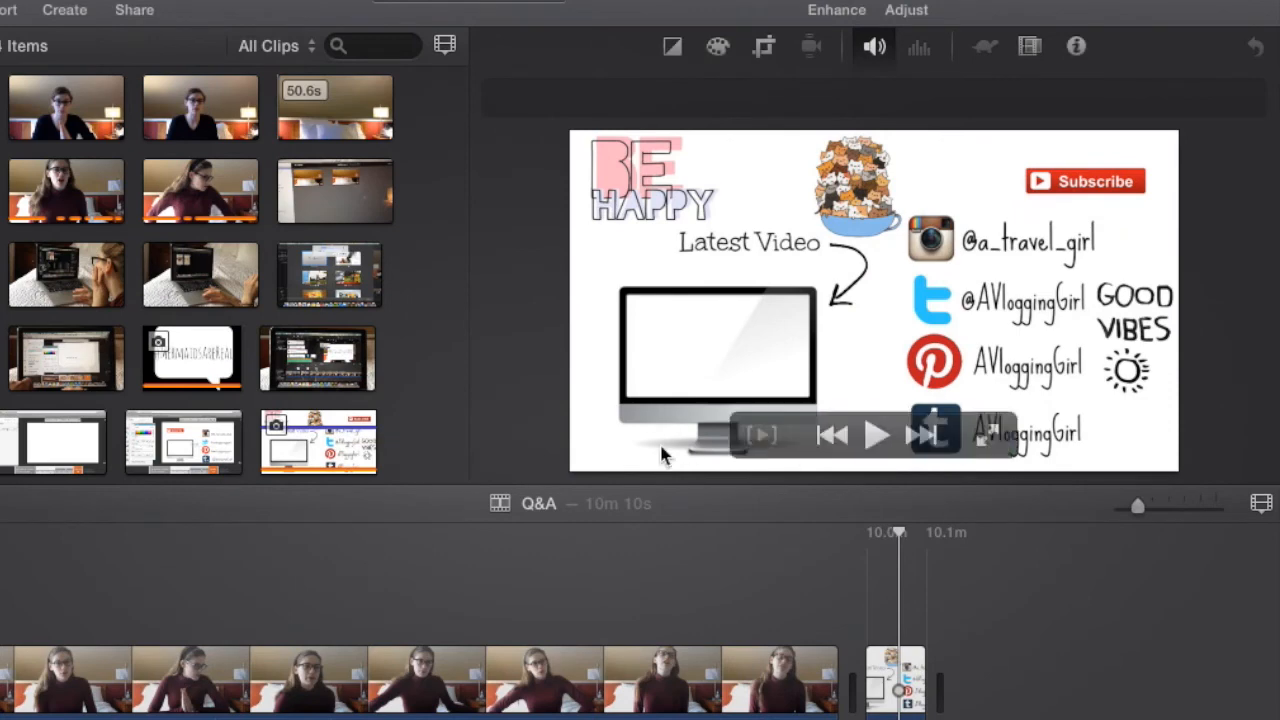
# Step: Stack a talking vlog clip above the outro card and trim it to the card's length
pyautogui.click(65, 107)
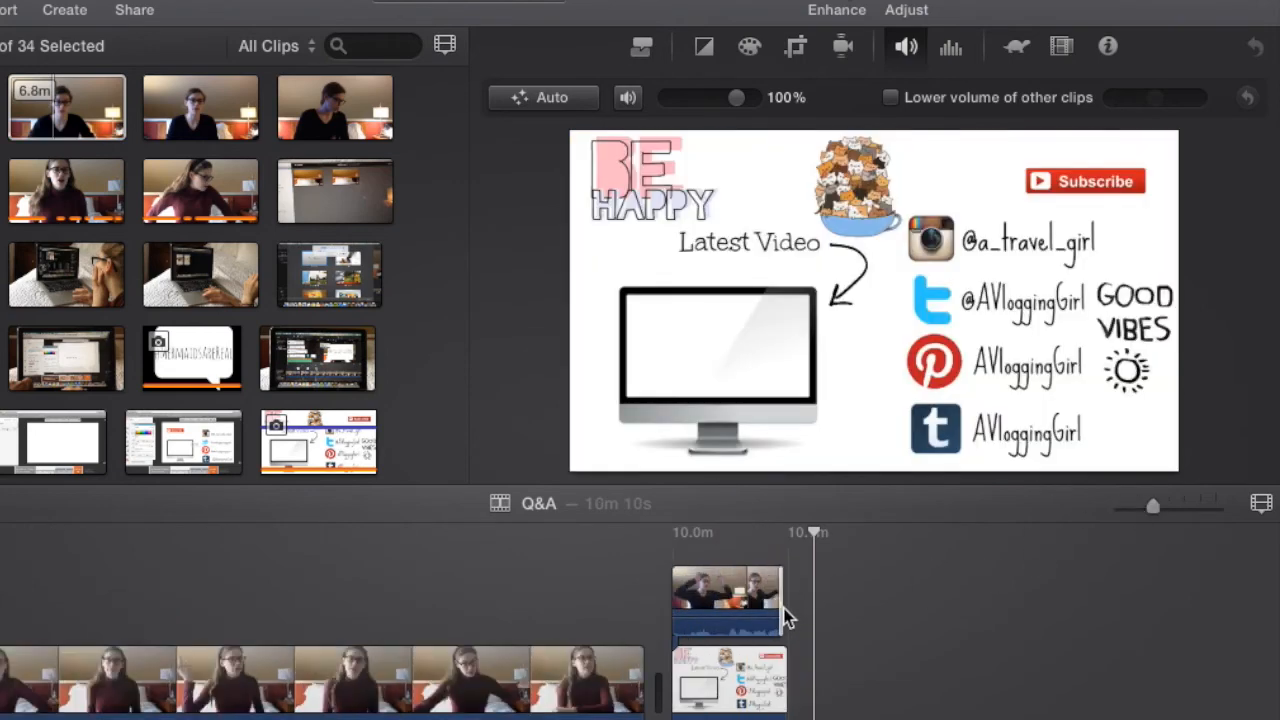
pyautogui.moveTo(785, 600); pyautogui.dragTo(790, 605)
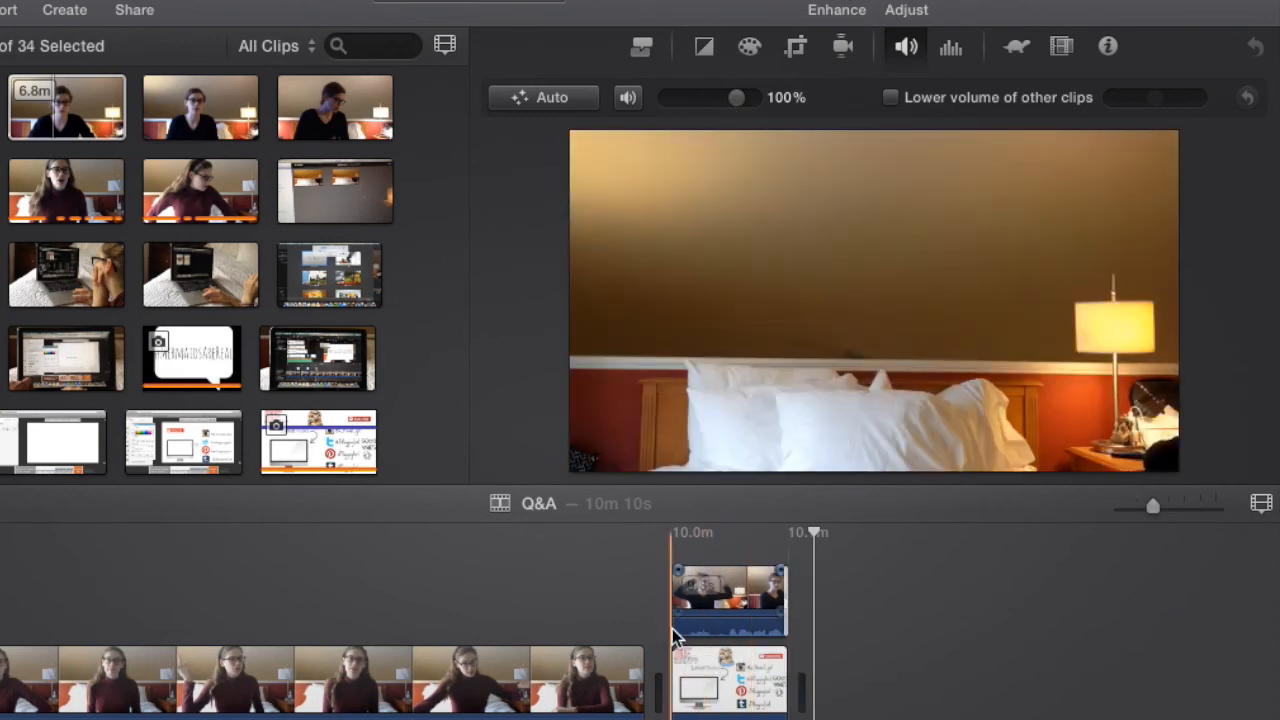
# Step: Set the overlaid clip to Picture in Picture inside the Mac screen and play to check it
pyautogui.click(795, 46)
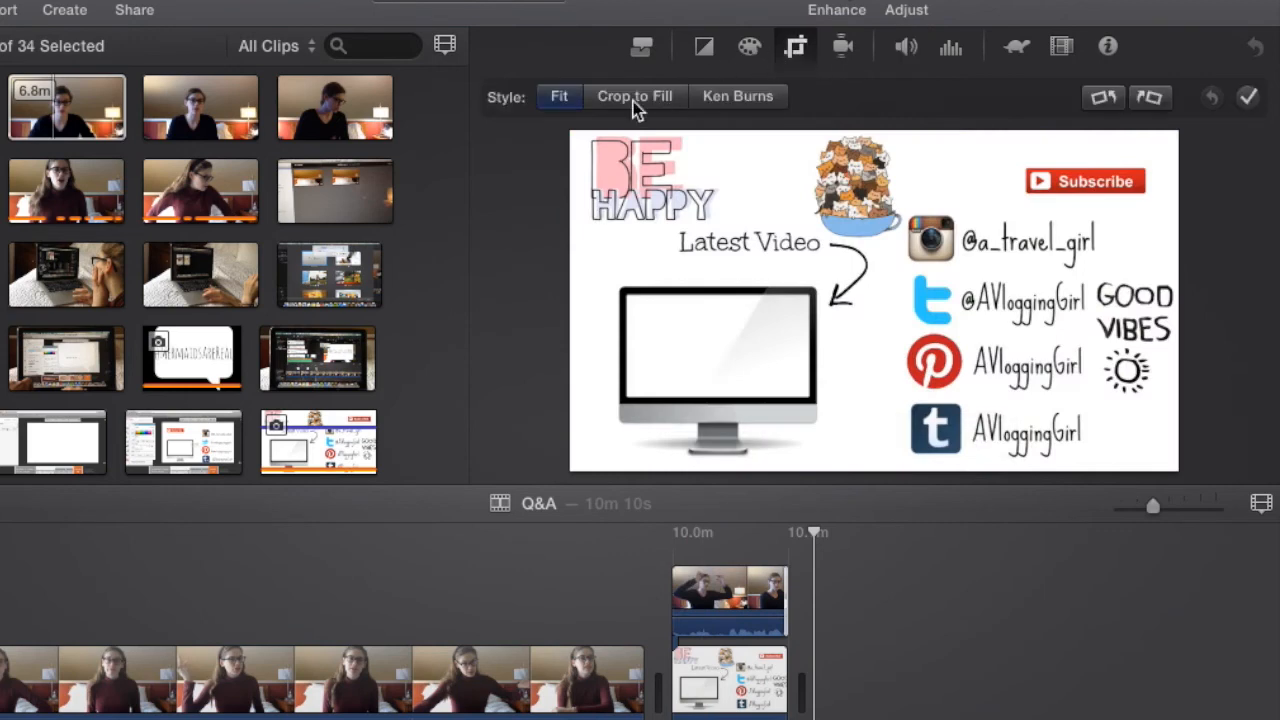
pyautogui.click(641, 46)
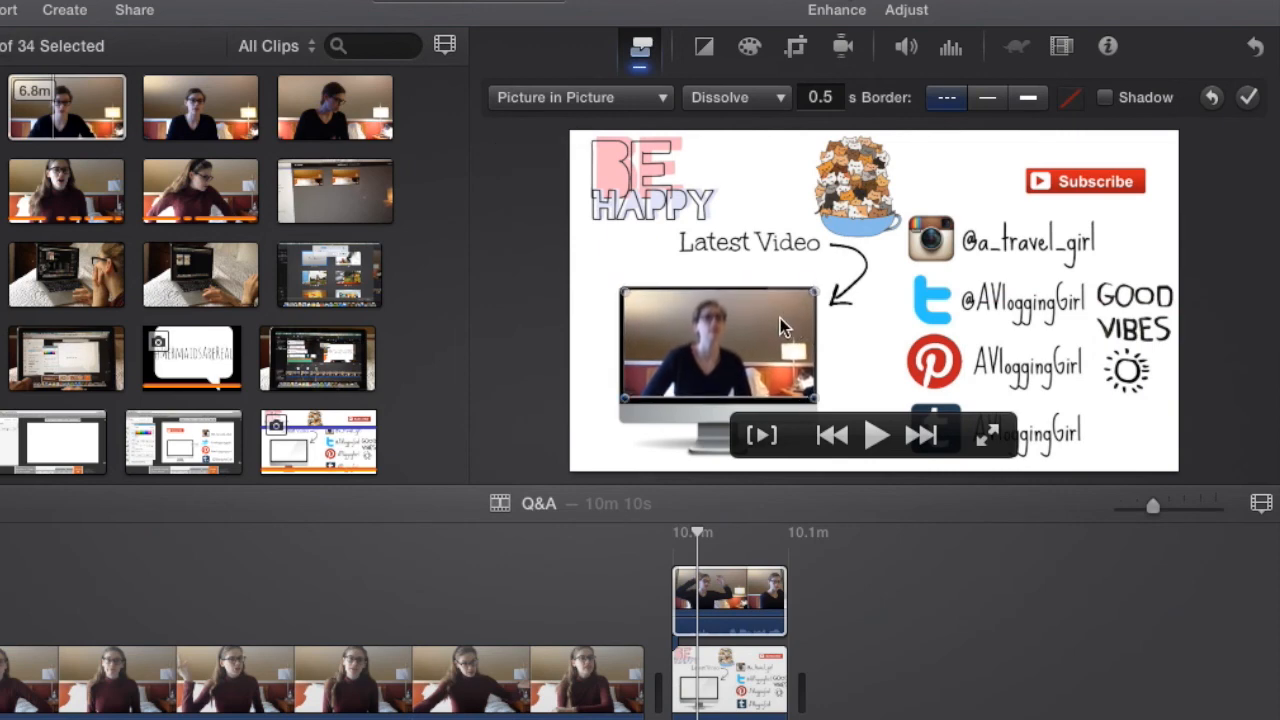
pyautogui.click(876, 434)
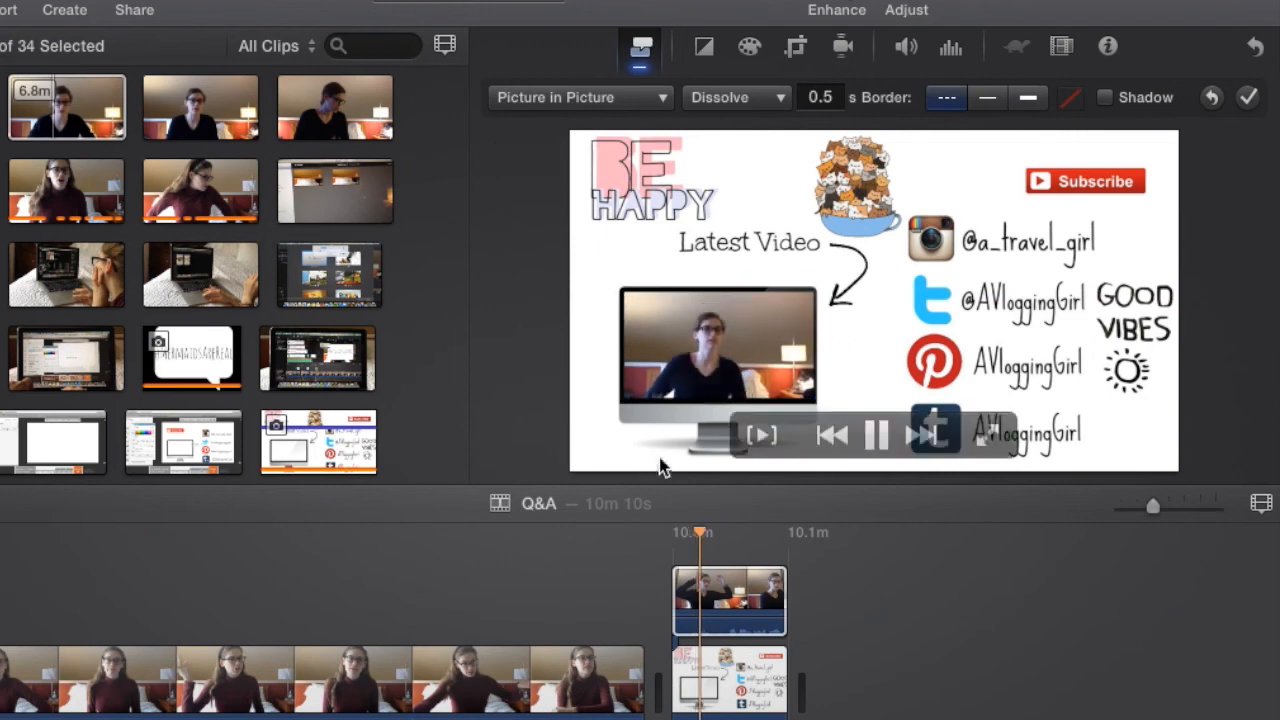